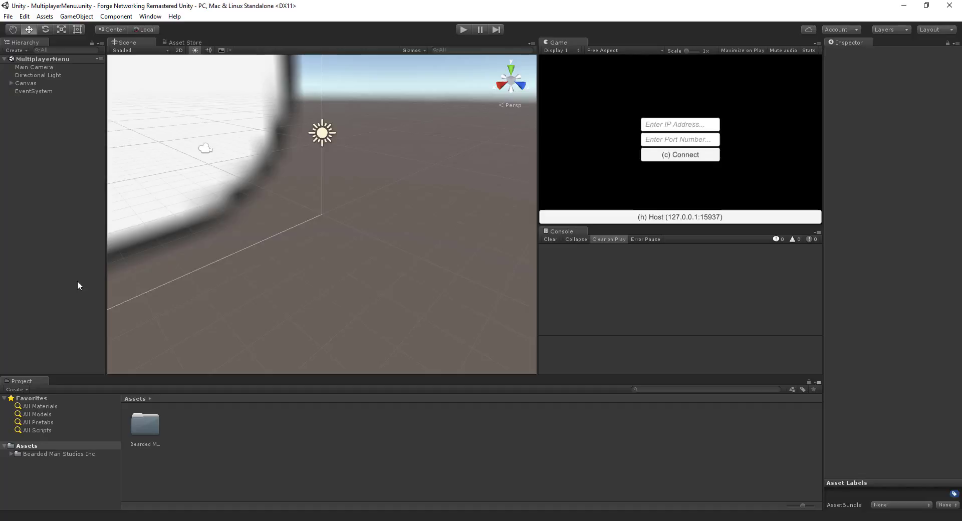
{"action": "mouse_move", "coordinate": [344, 275]}
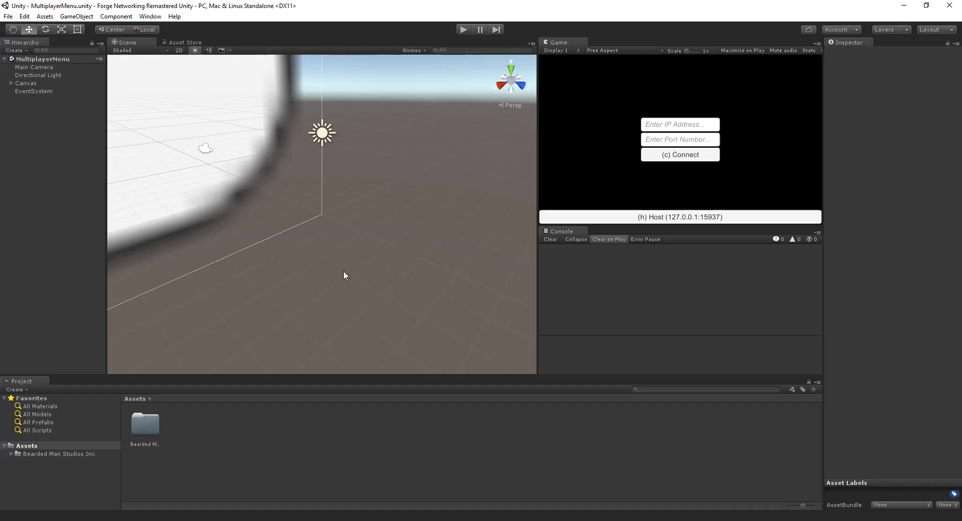
{"action": "mouse_move", "coordinate": [365, 282]}
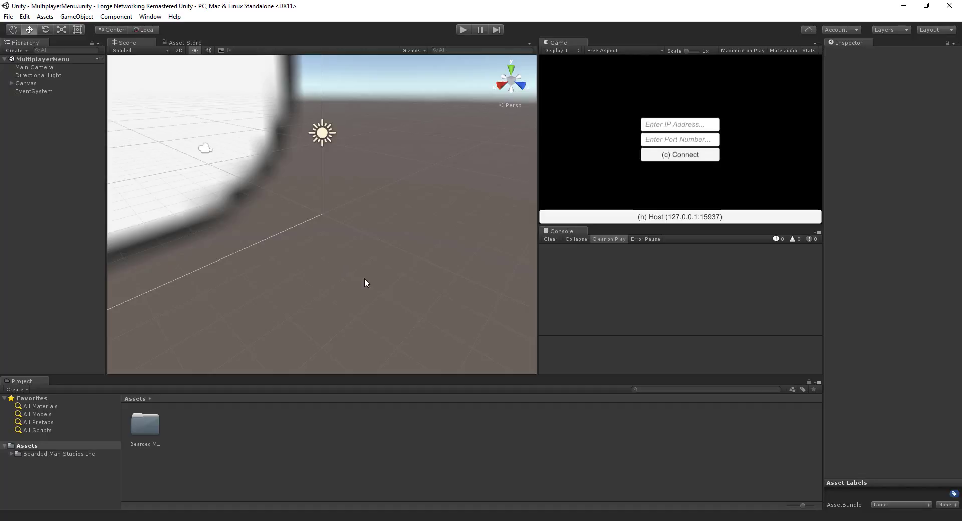
{"action": "mouse_move", "coordinate": [668, 298]}
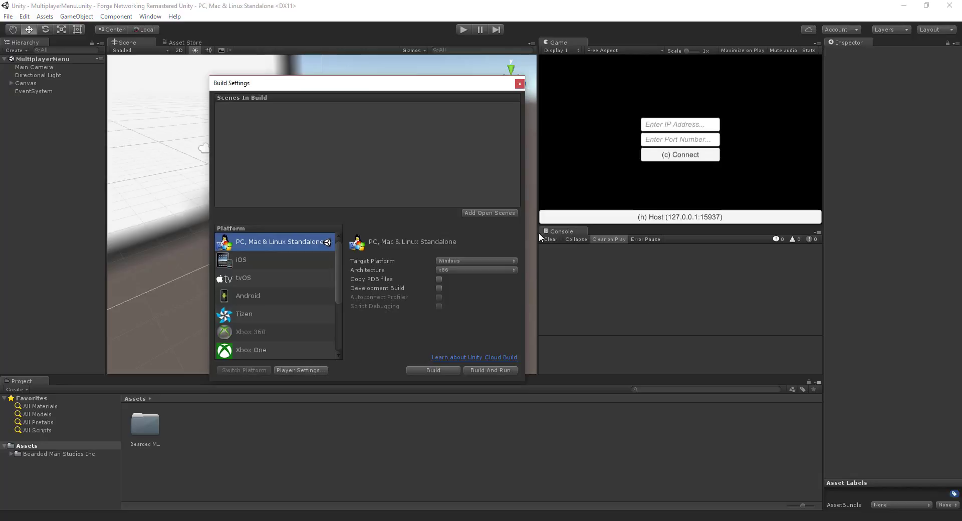
{"action": "mouse_move", "coordinate": [313, 398]}
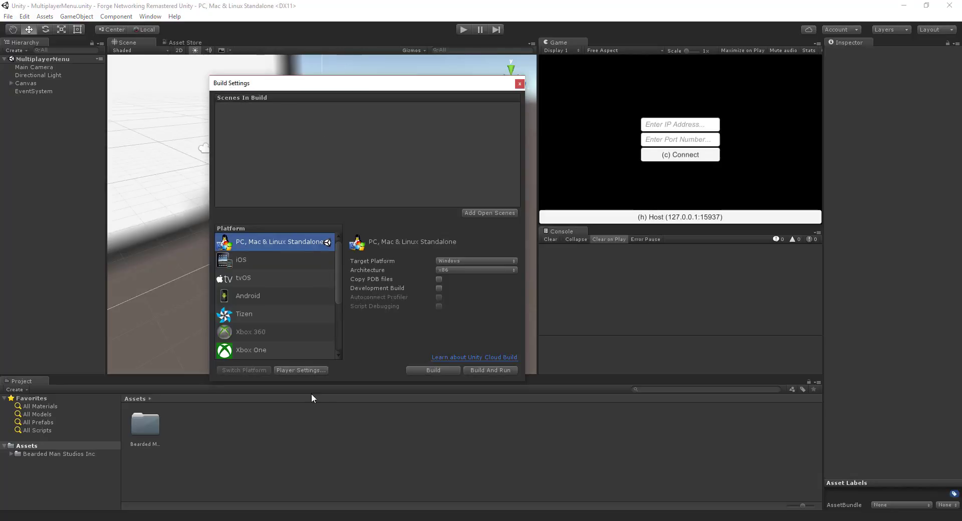
Enable Run In Background in the standalone Player Settings
{"action": "left_click", "coordinate": [300, 370]}
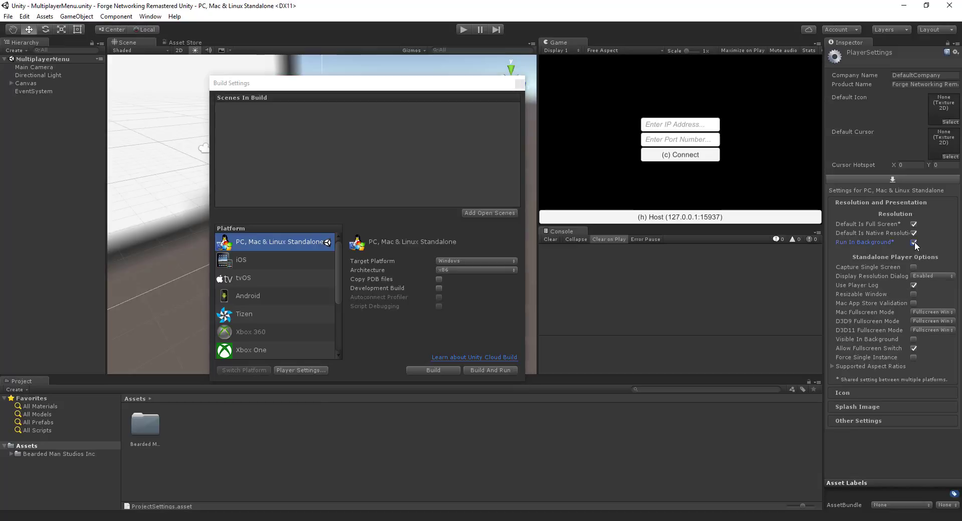
{"action": "left_click", "coordinate": [913, 241]}
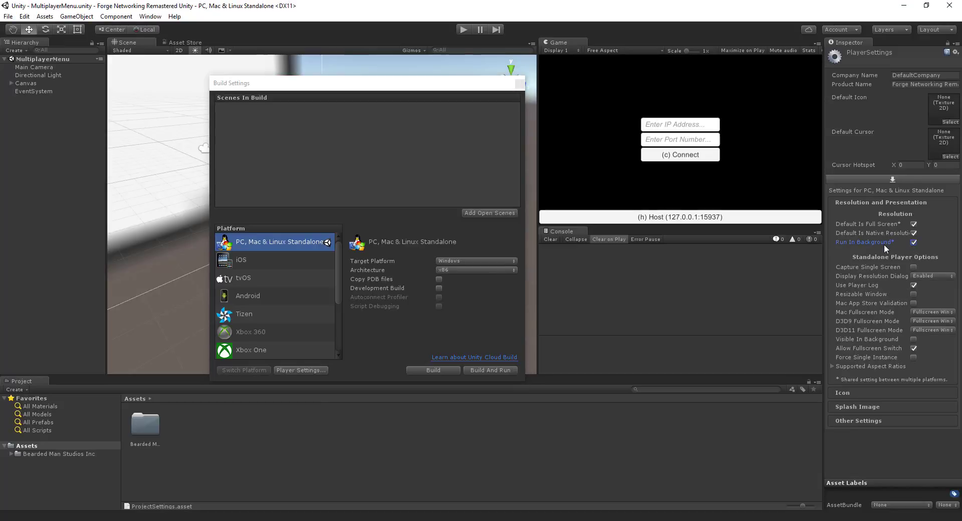
{"action": "left_click", "coordinate": [914, 242]}
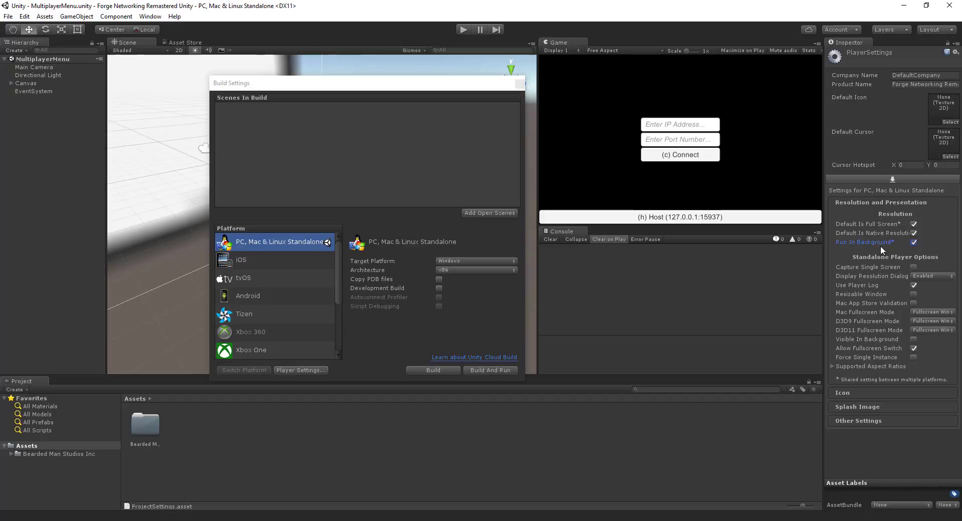
{"action": "mouse_move", "coordinate": [174, 466]}
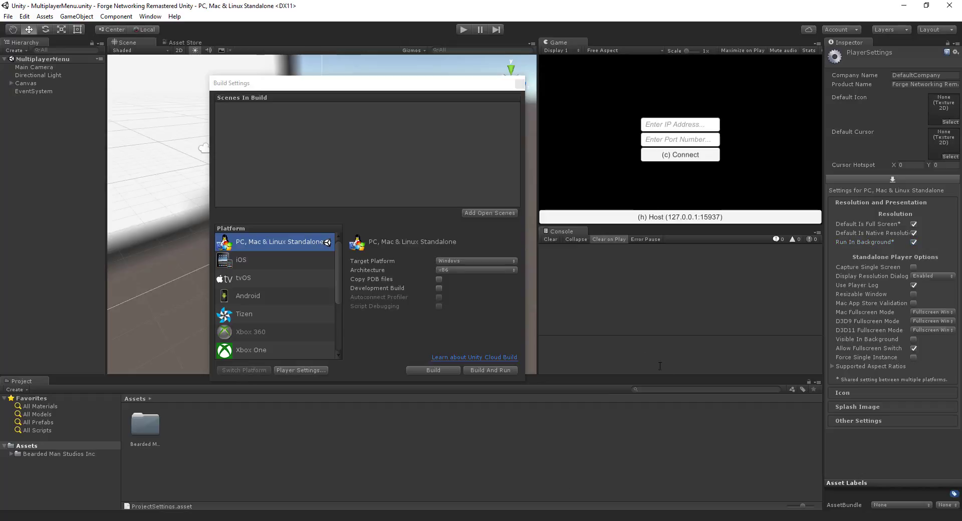
Add the MultiplayerMenu scene to Scenes In Build and close Build Settings
{"action": "type", "text": "mult"}
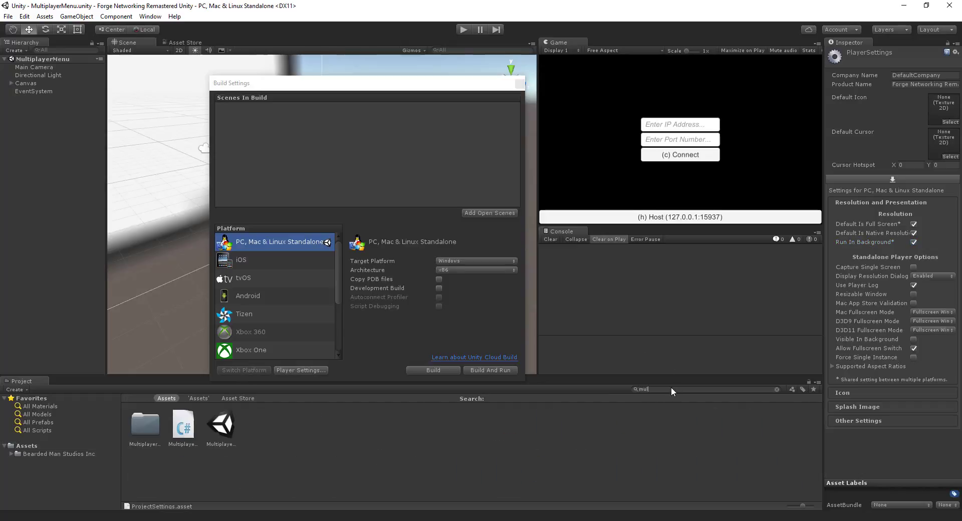
{"action": "left_click", "coordinate": [488, 214]}
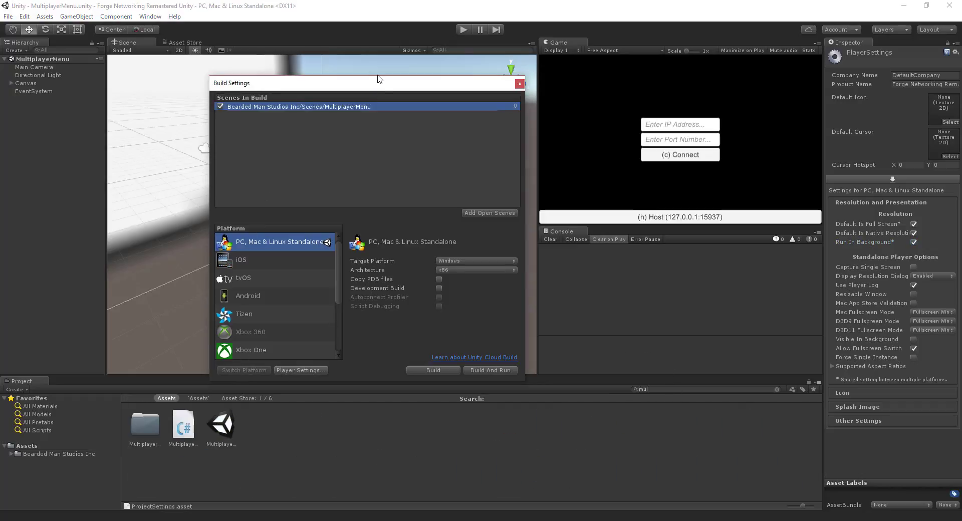
{"action": "left_click", "coordinate": [519, 83]}
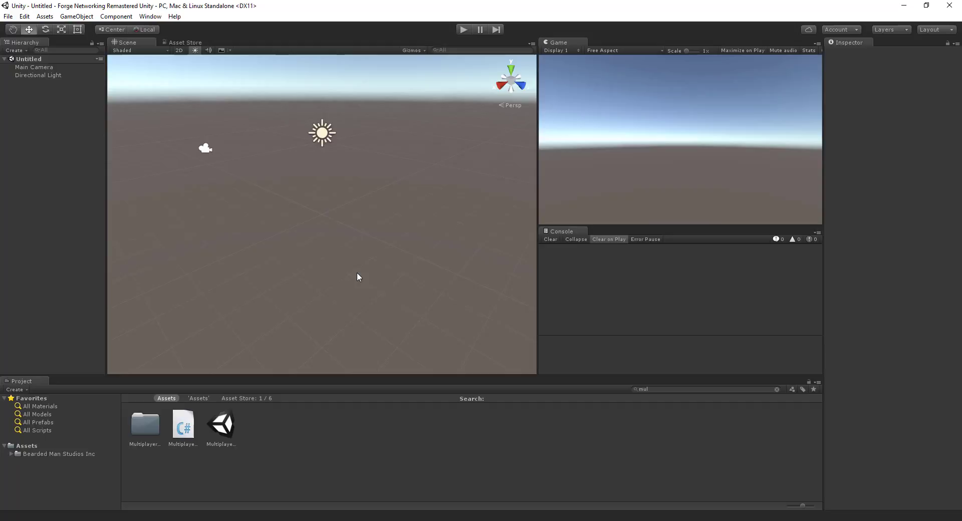
{"action": "mouse_move", "coordinate": [24, 51]}
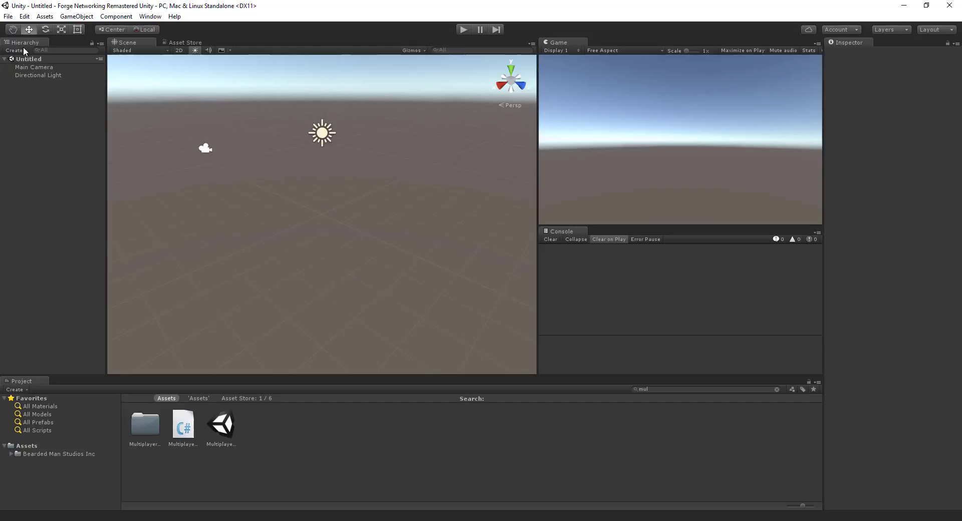
Add a Sphere 3D object to the new untitled scene
{"action": "left_click", "coordinate": [76, 16]}
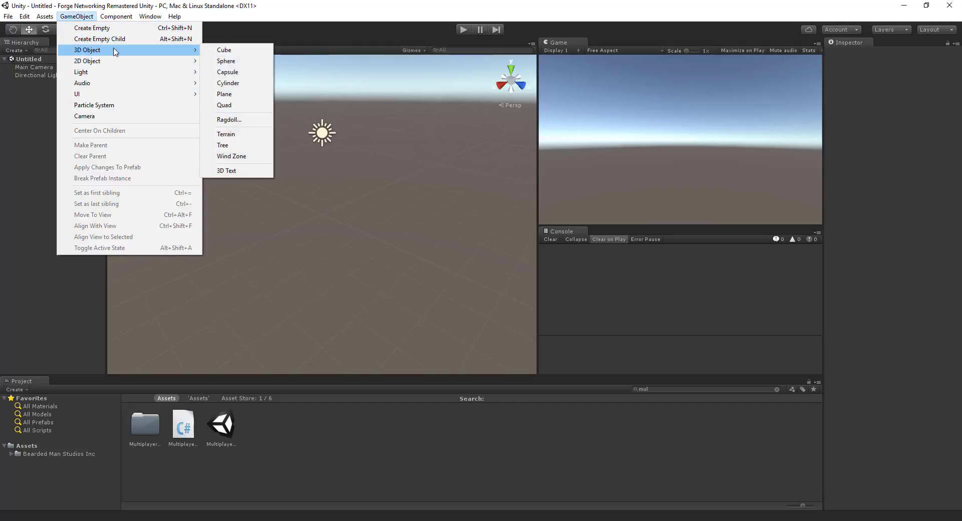
{"action": "mouse_move", "coordinate": [239, 61]}
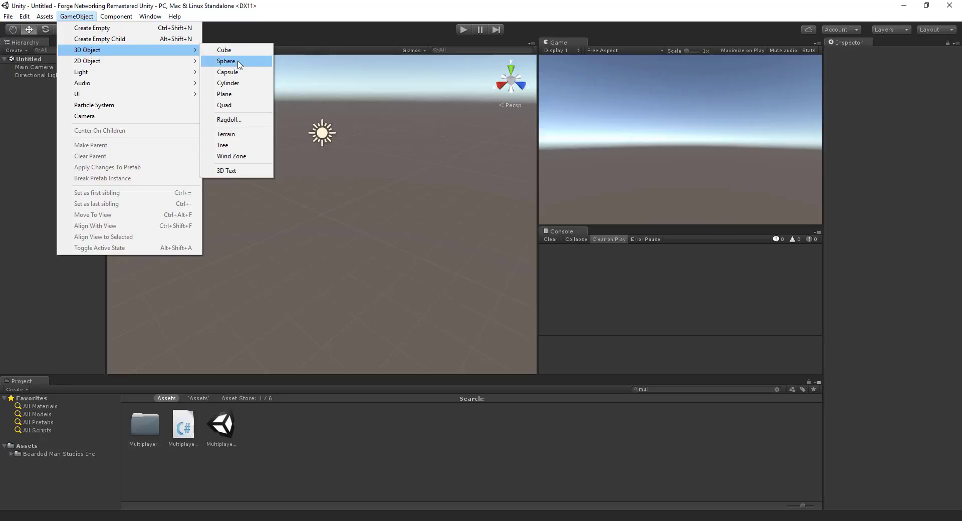
{"action": "left_click", "coordinate": [225, 61]}
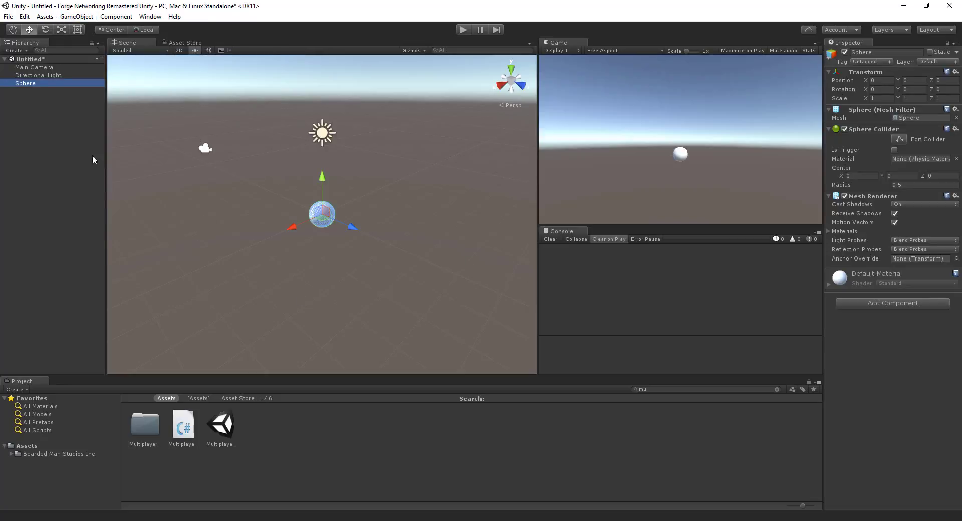
{"action": "mouse_move", "coordinate": [35, 446]}
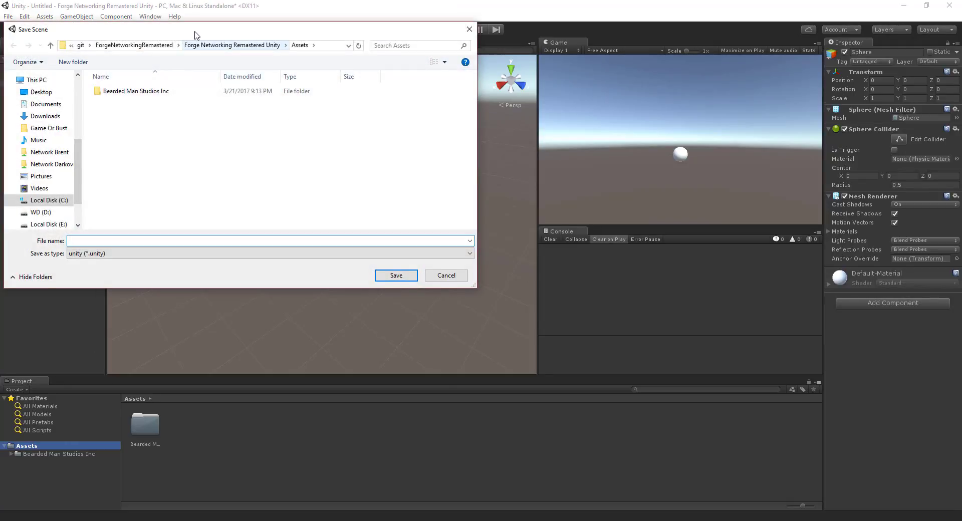
Save the scene as Sphere in the project's Assets
{"action": "type", "text": "Sph"}
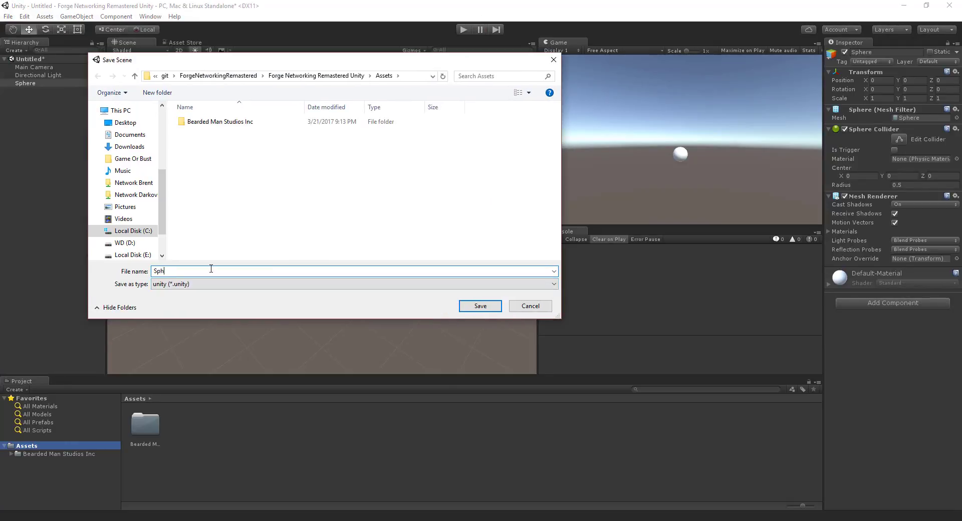
{"action": "left_click", "coordinate": [480, 306]}
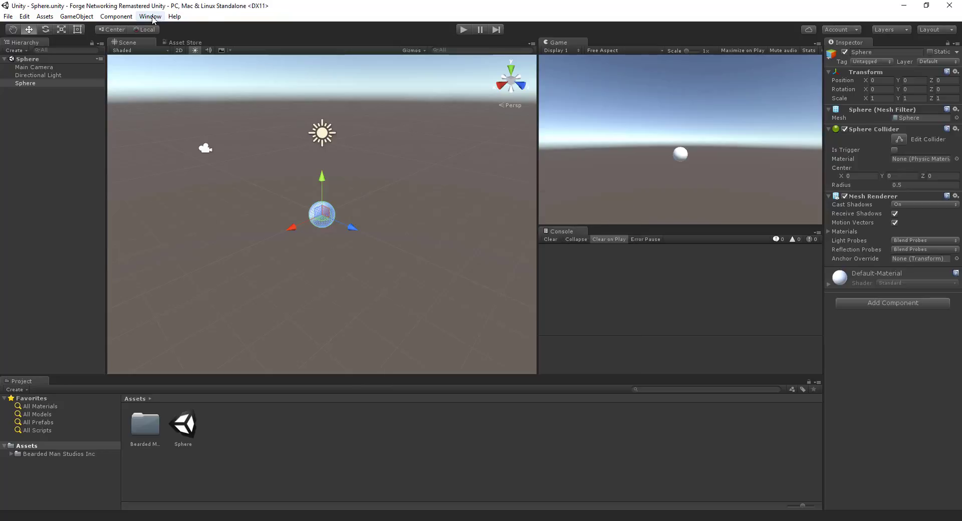
Start a new Forge network contract named Guy
{"action": "left_click", "coordinate": [149, 16]}
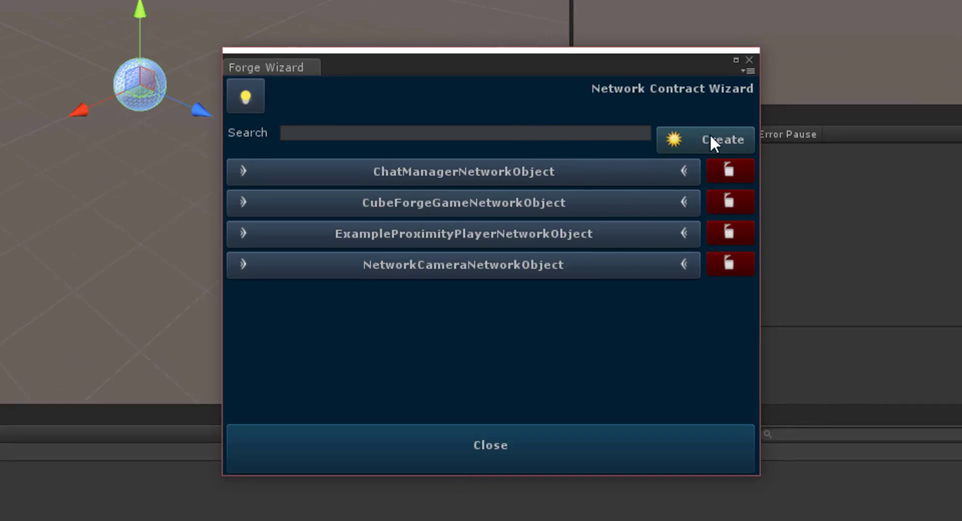
{"action": "left_click", "coordinate": [705, 141]}
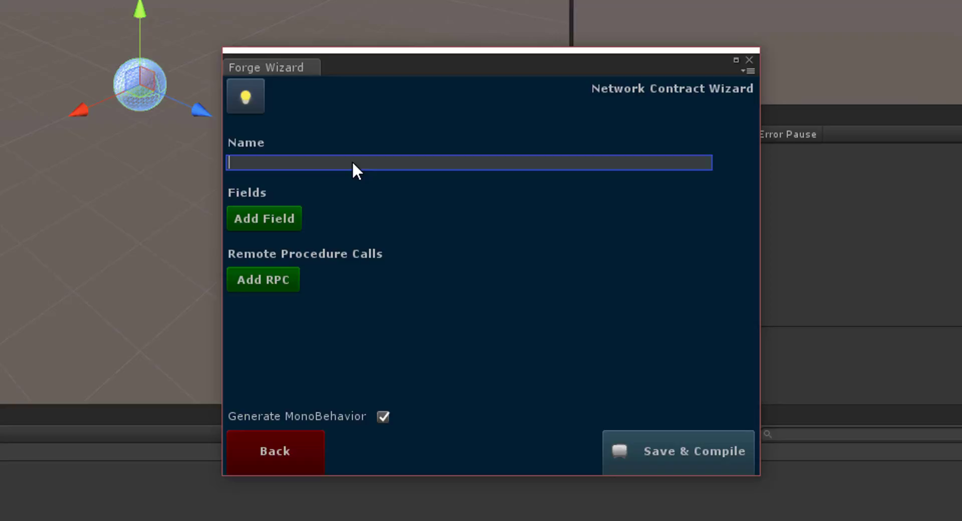
{"action": "type", "text": "Thi"}
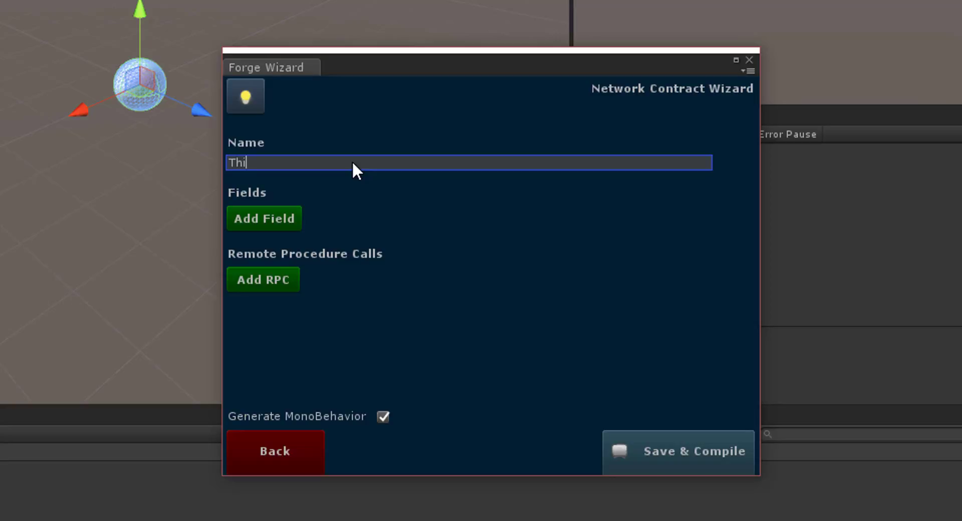
{"action": "type", "text": "Guy"}
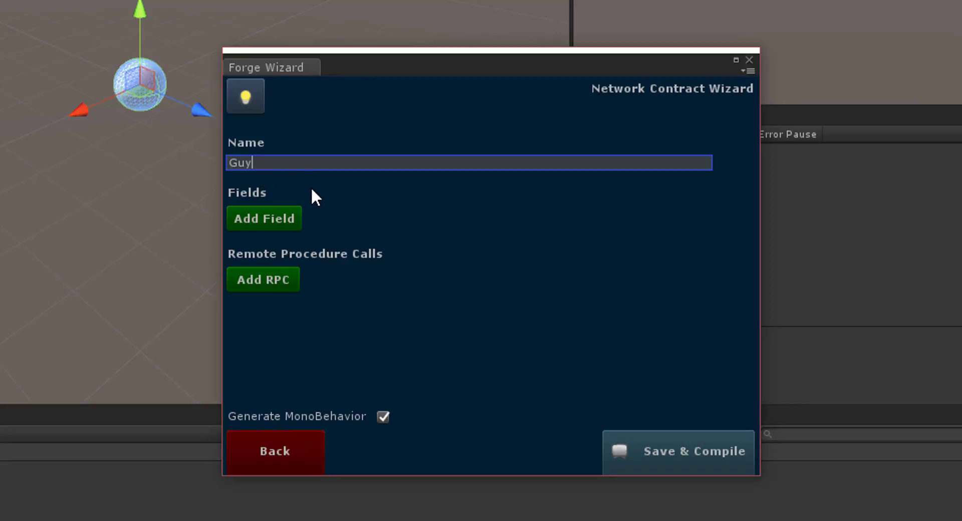
{"action": "mouse_move", "coordinate": [288, 188]}
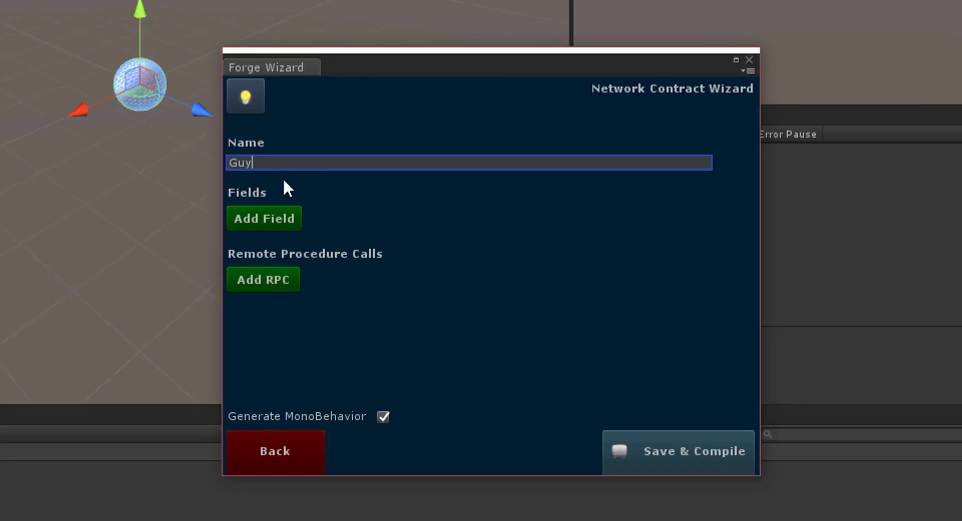
{"action": "mouse_move", "coordinate": [374, 225]}
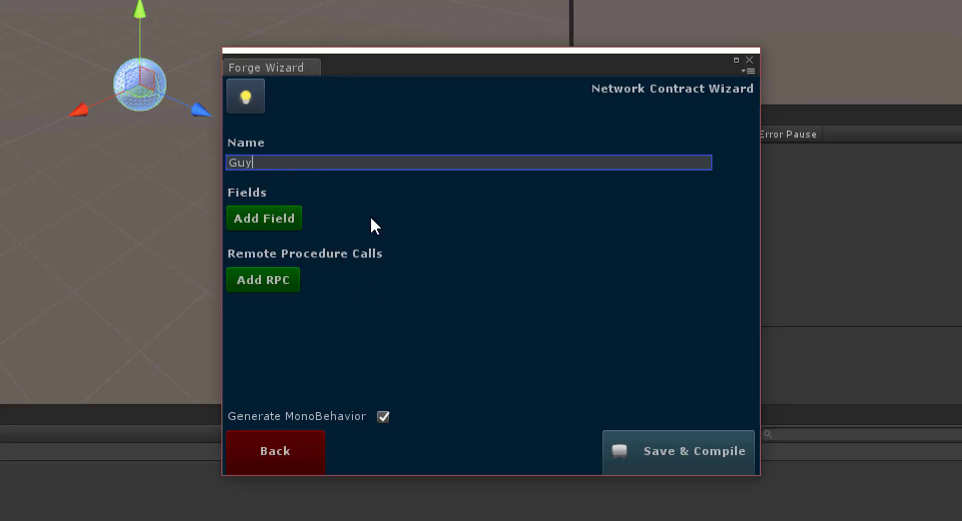
{"action": "mouse_move", "coordinate": [303, 334]}
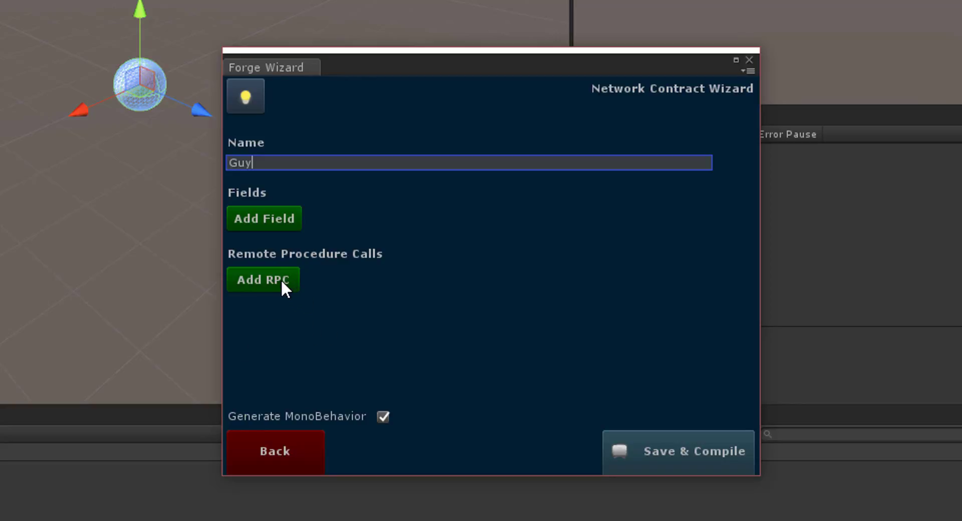
Add a MoveUp RPC to the Guy contract and save and compile it
{"action": "left_click", "coordinate": [263, 280]}
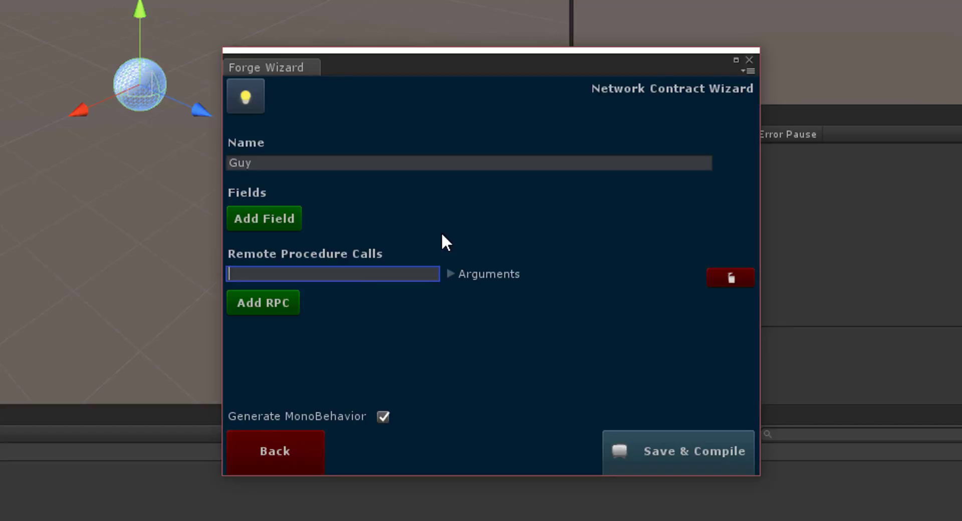
{"action": "type", "text": "MoveUp"}
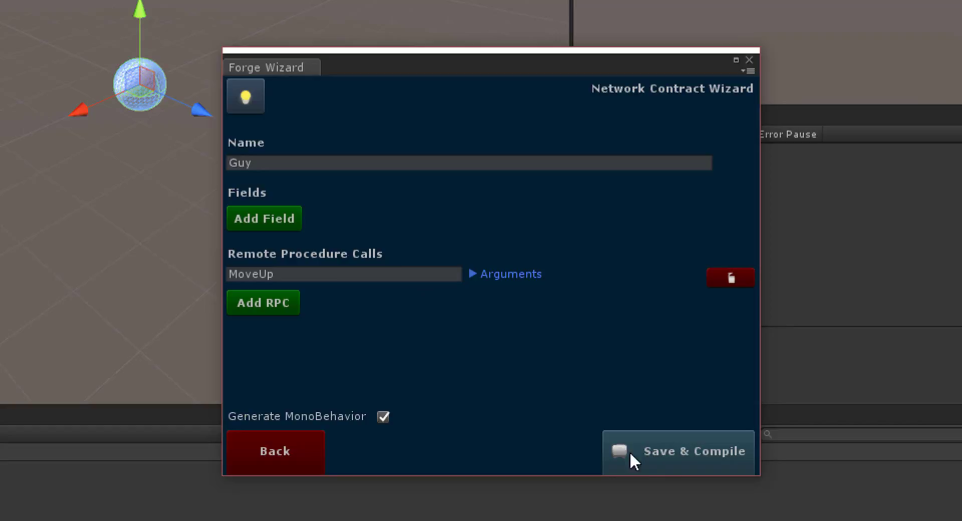
{"action": "left_click", "coordinate": [677, 451]}
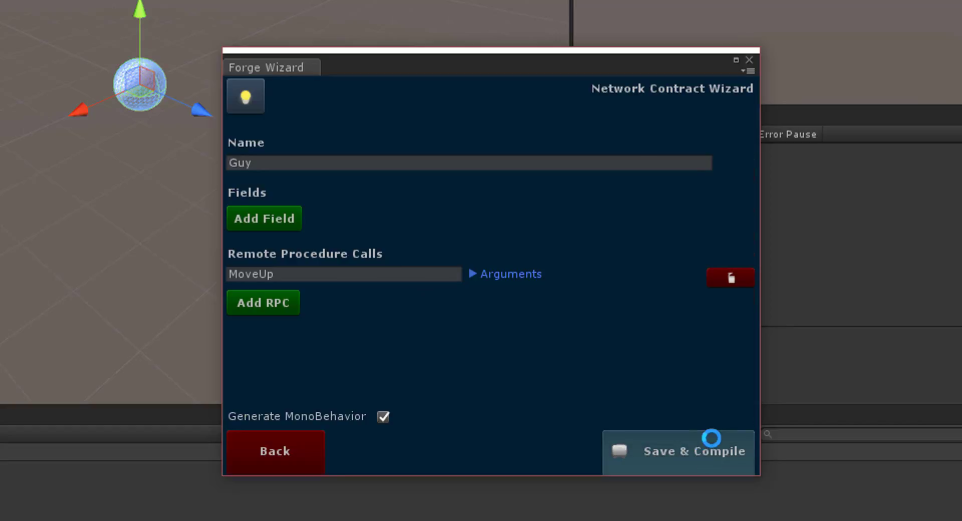
{"action": "left_click", "coordinate": [678, 452]}
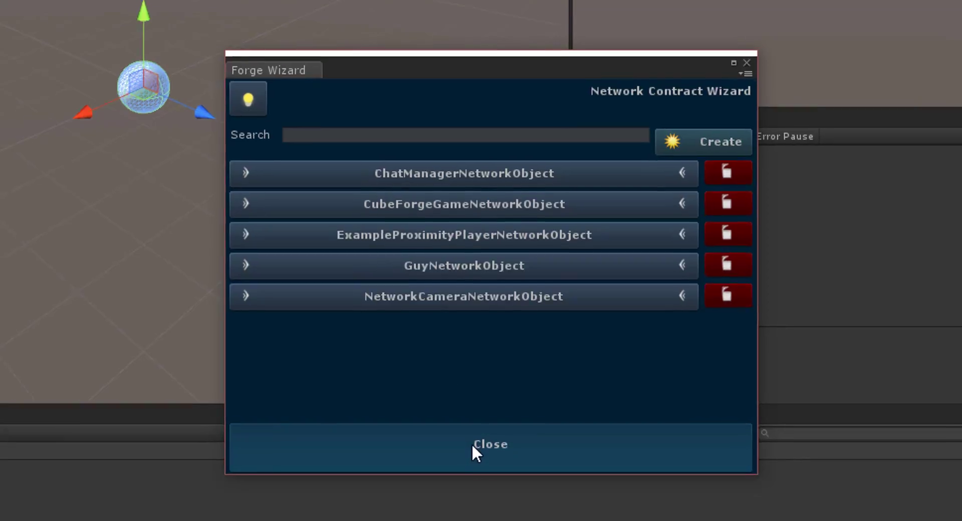
Create a C# script named Guy in Assets, attach it to the Sphere and edit it
{"action": "left_click", "coordinate": [489, 444]}
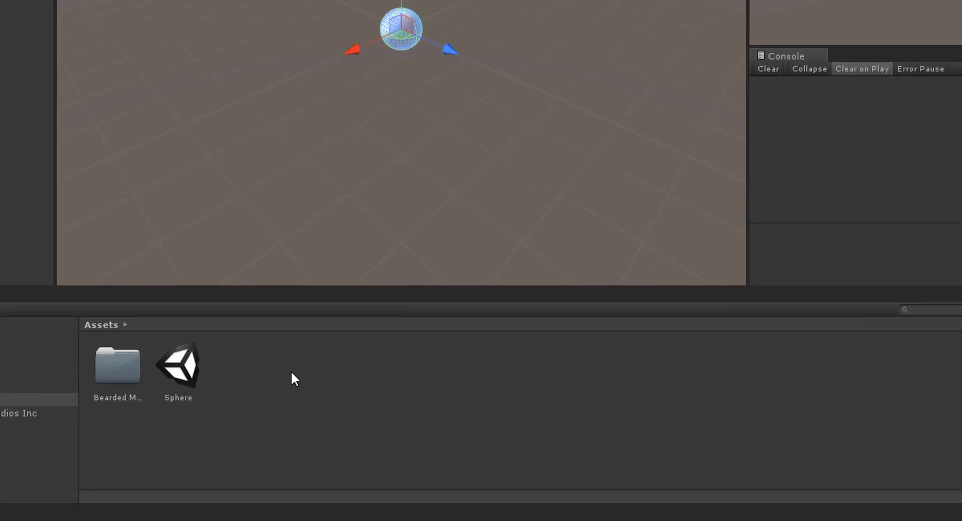
{"action": "right_click", "coordinate": [292, 379]}
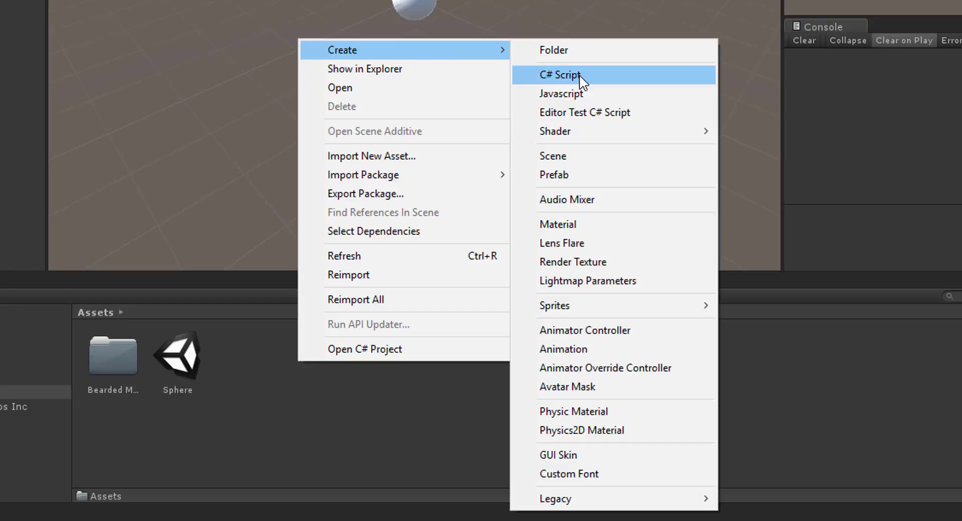
{"action": "left_click", "coordinate": [559, 74]}
{"action": "type", "text": "Guy"}
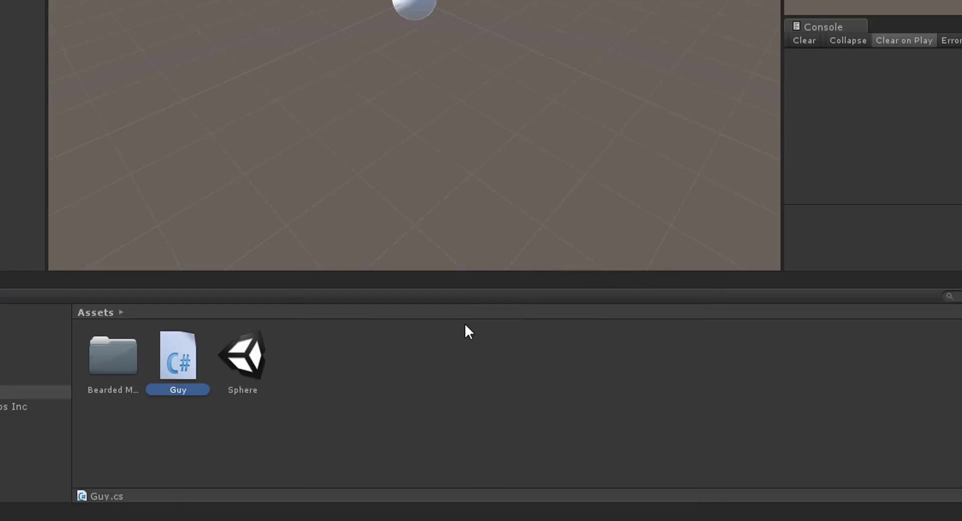
{"action": "mouse_move", "coordinate": [387, 332]}
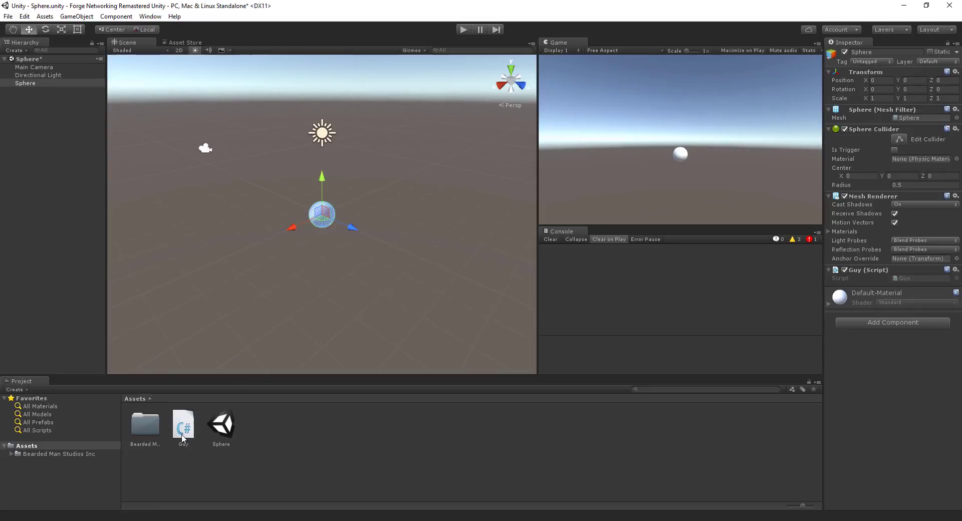
{"action": "double_click", "coordinate": [182, 422]}
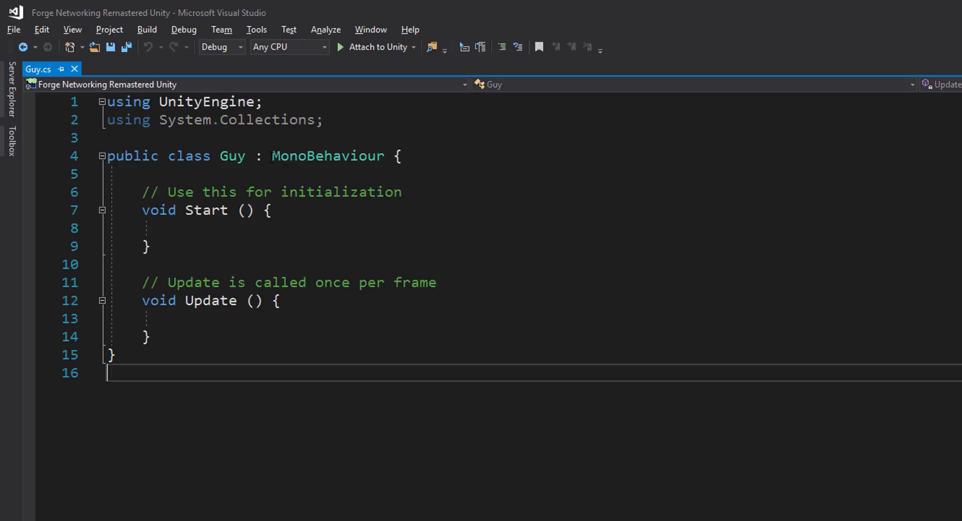
Derive Guy from GuyBehavior and remove System.Collections and the Start/Update methods
{"action": "double_click", "coordinate": [327, 156]}
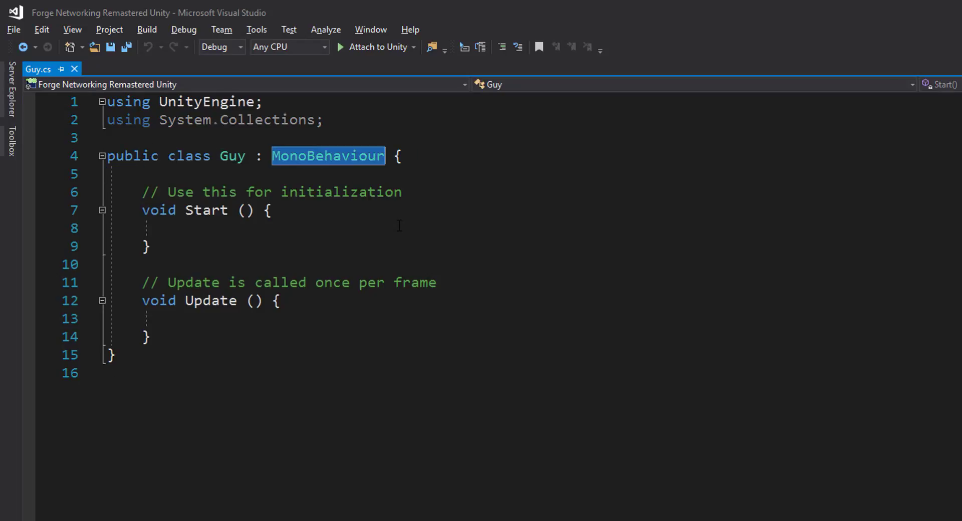
{"action": "type", "text": "GuyBe"}
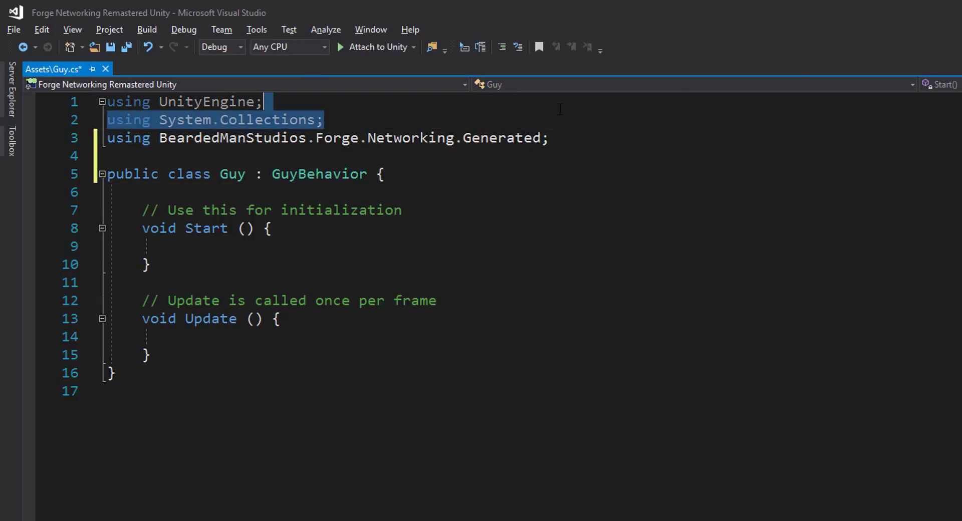
{"action": "key", "text": "Delete"}
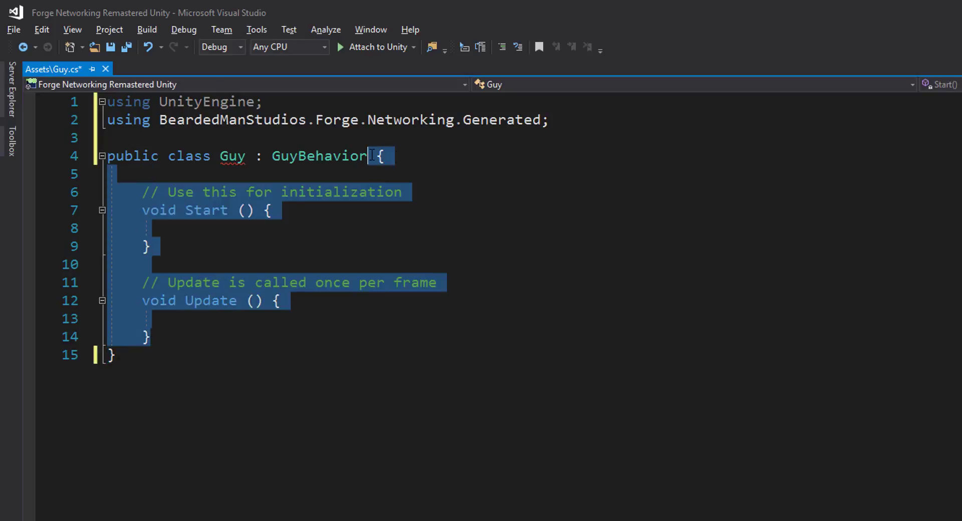
{"action": "mouse_move", "coordinate": [319, 156]}
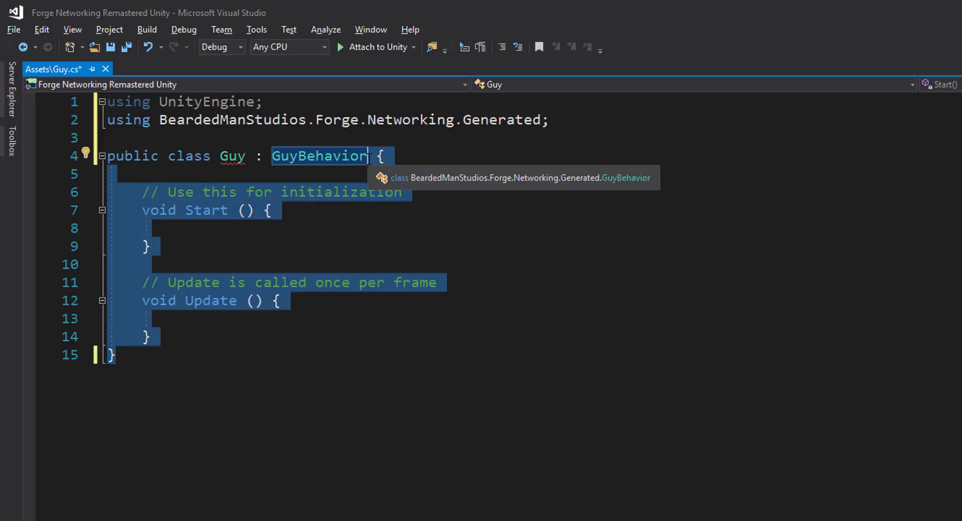
{"action": "key", "text": "Delete"}
{"action": "type", "text": "{"}
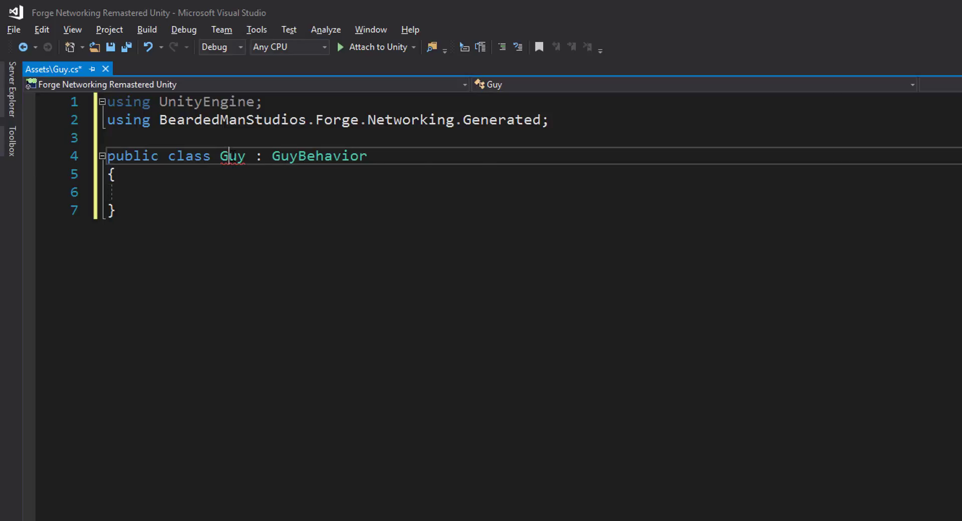
Implement the abstract class to generate the MoveUp(RpcArgs args) override
{"action": "right_click", "coordinate": [231, 157]}
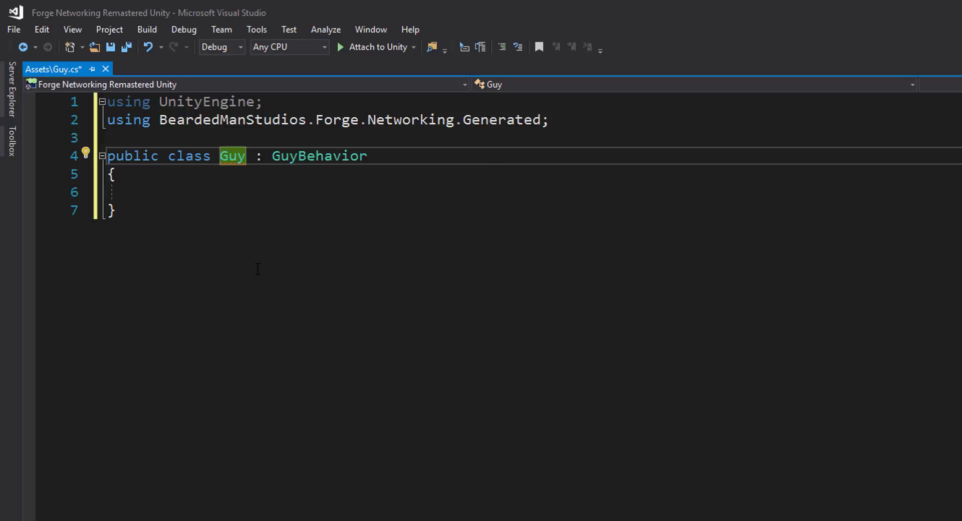
{"action": "left_click", "coordinate": [87, 153]}
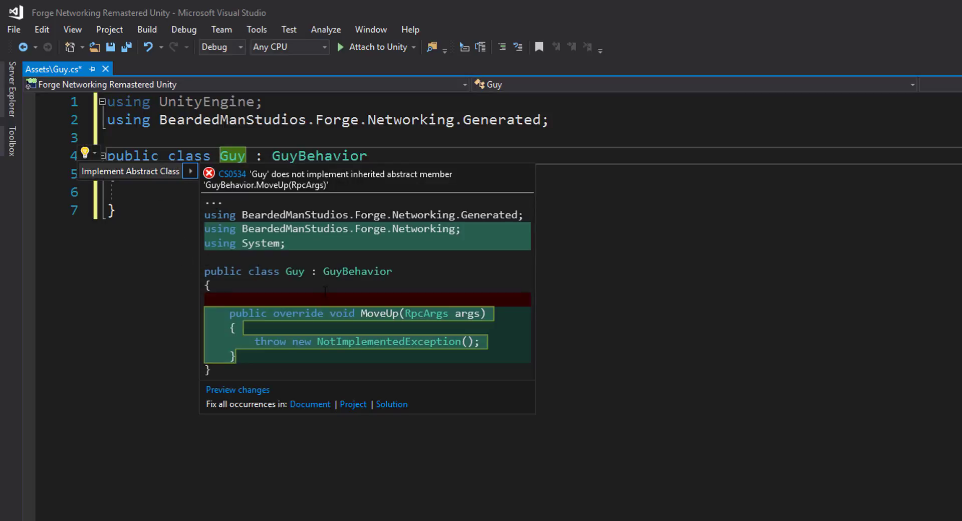
{"action": "left_click", "coordinate": [129, 170]}
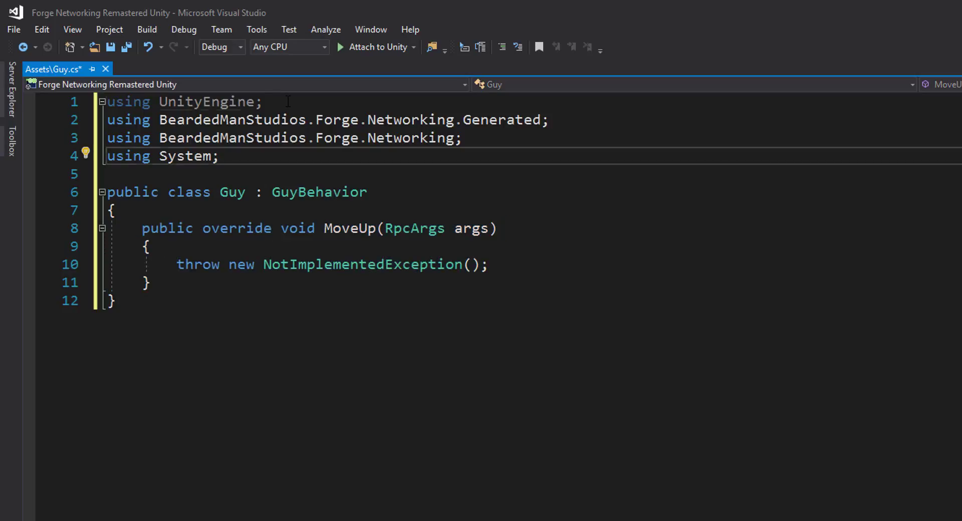
{"action": "left_click_drag", "start_coordinate": [106, 102], "coordinate": [220, 156]}
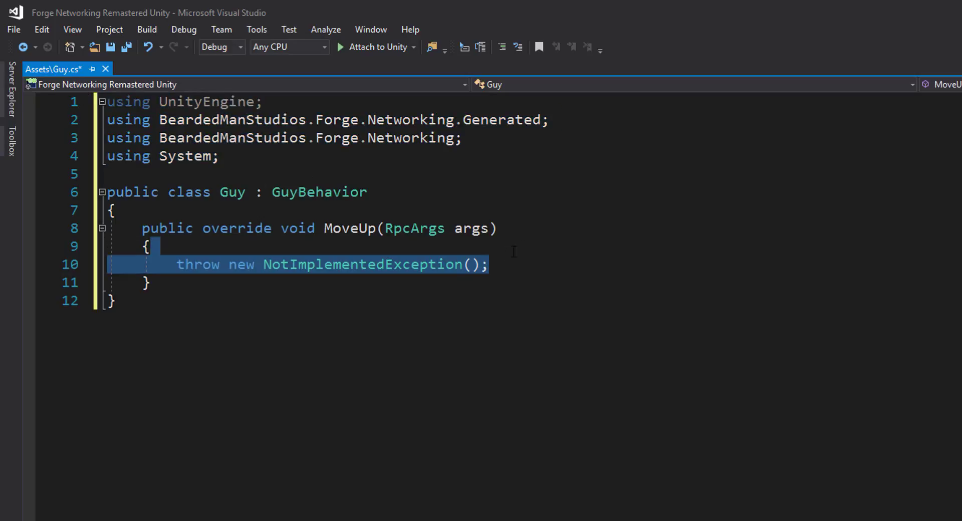
Replace MoveUp's throw line with transform.position += Vector3.up;
{"action": "key", "text": "Delete"}
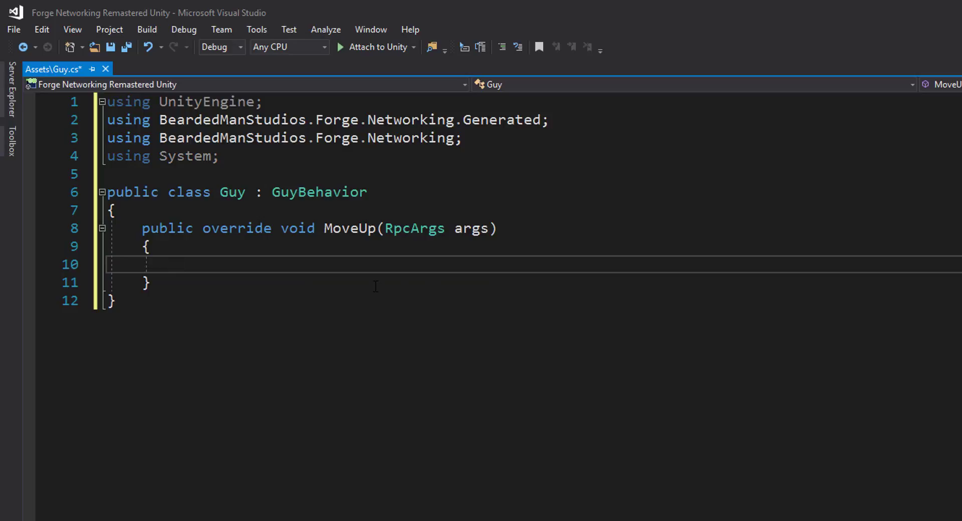
{"action": "type", "text": "transform.position"}
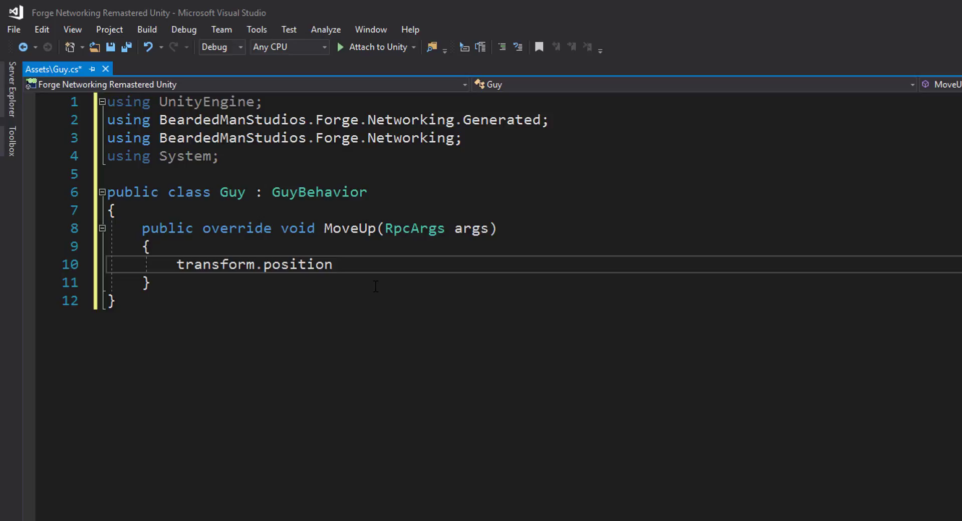
{"action": "type", "text": "+= Vector3.up;"}
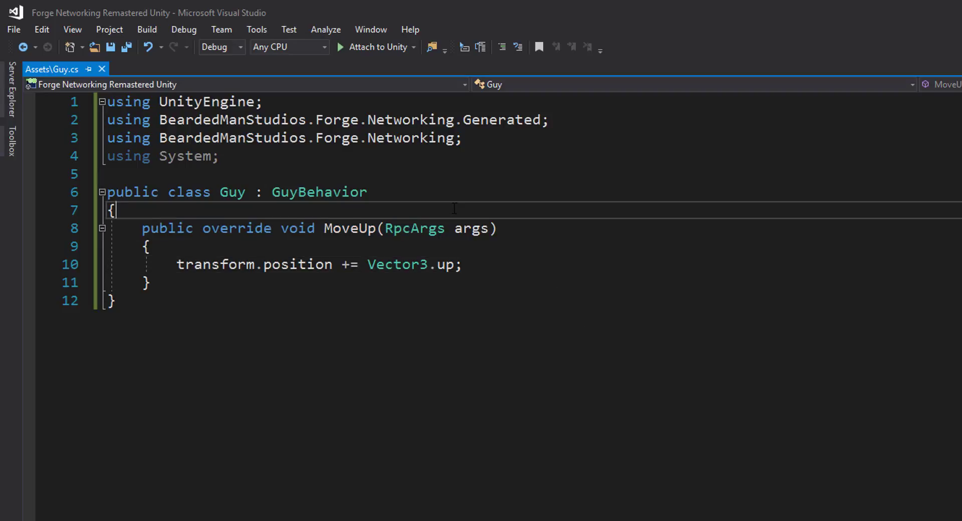
Write an Update method with if (Input.GetKeyDown(KeyCode.Space))
{"action": "key", "text": "Enter"}
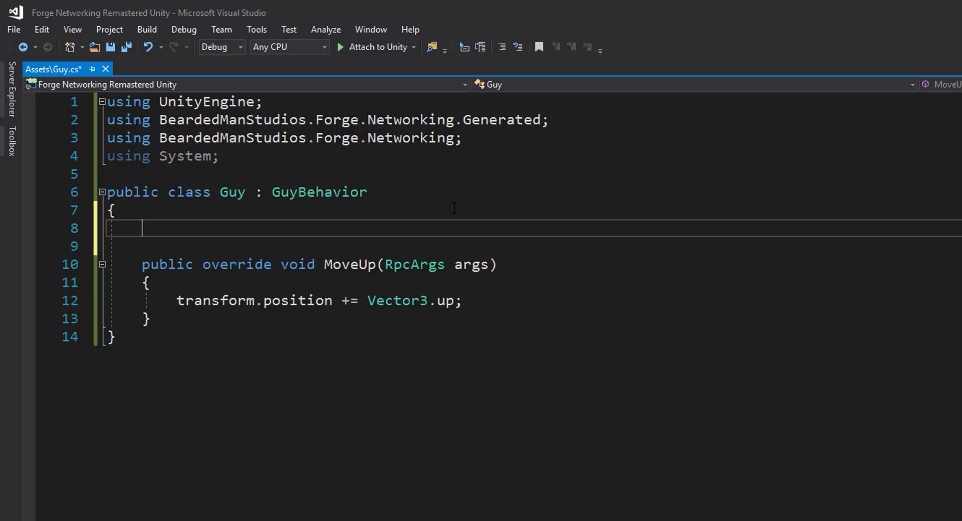
{"action": "type", "text": "public"}
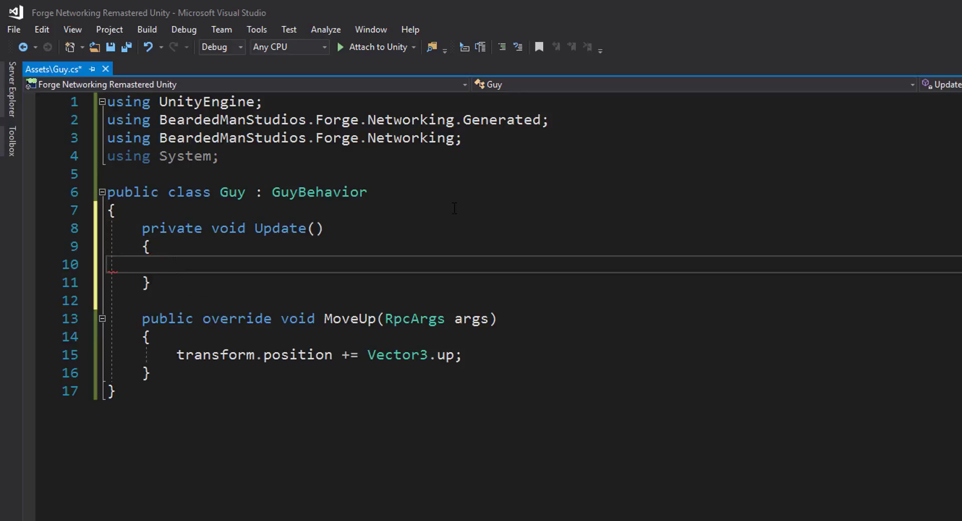
{"action": "type", "text": "if (Input."}
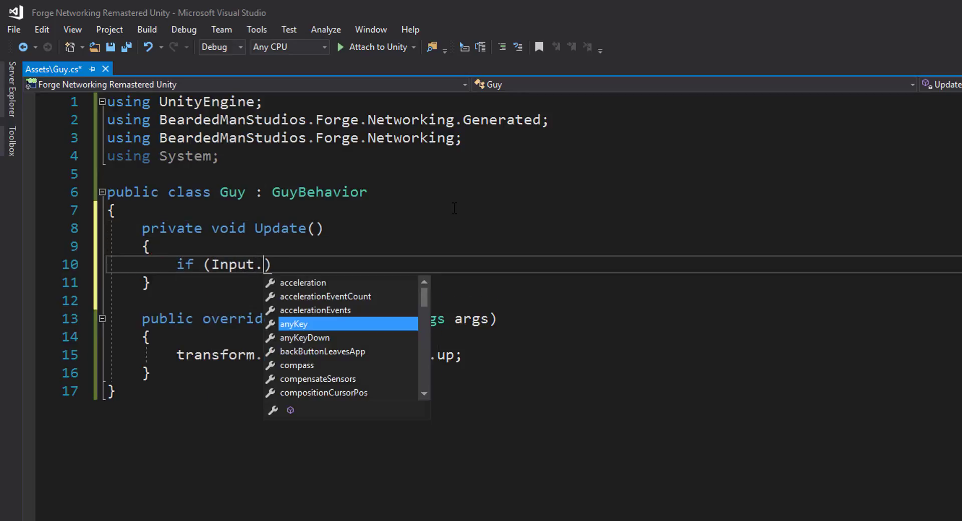
{"action": "type", "text": "getkey"}
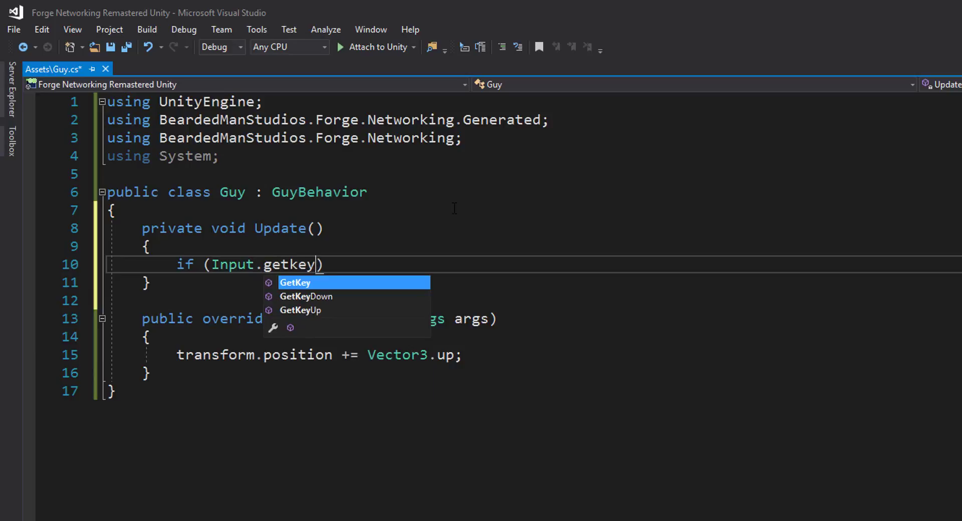
{"action": "type", "text": "GetKeyDown(Input."}
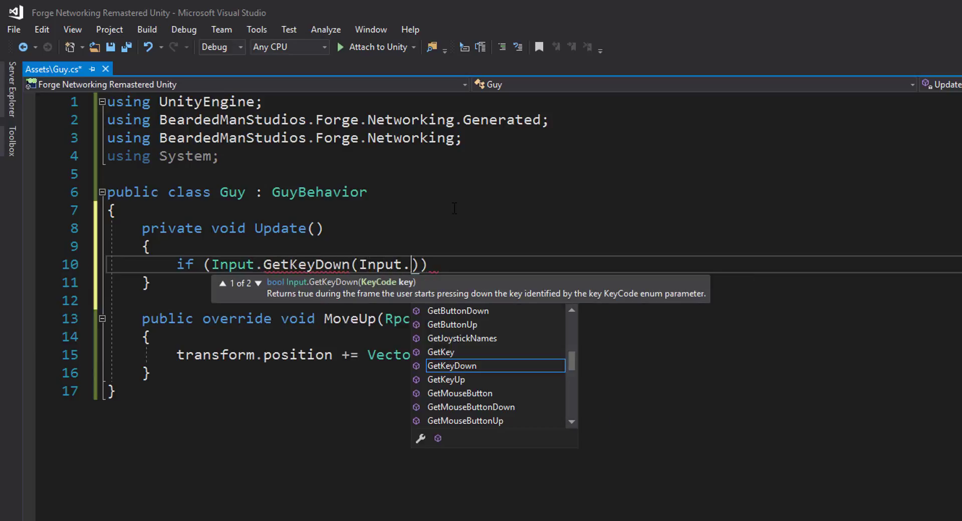
{"action": "type", "text": "KeyCode.Space"}
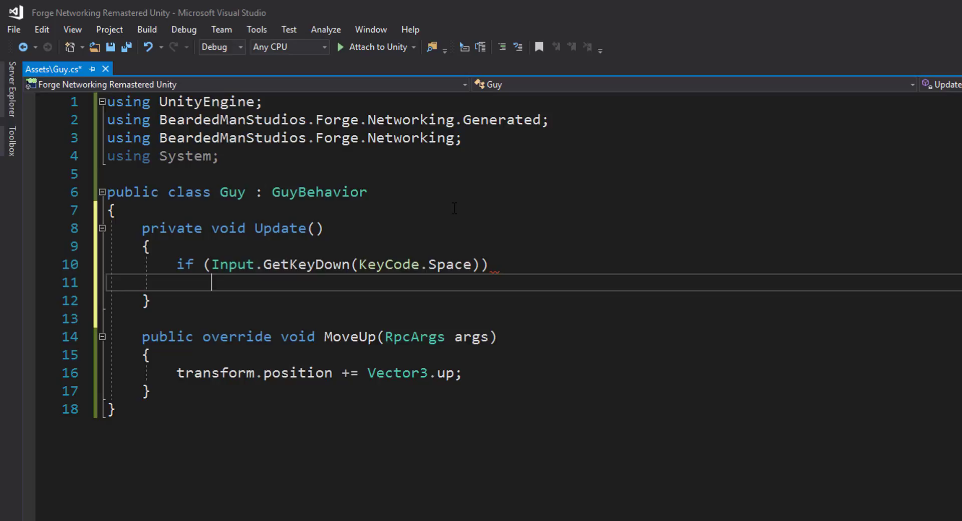
{"action": "mouse_move", "coordinate": [557, 213]}
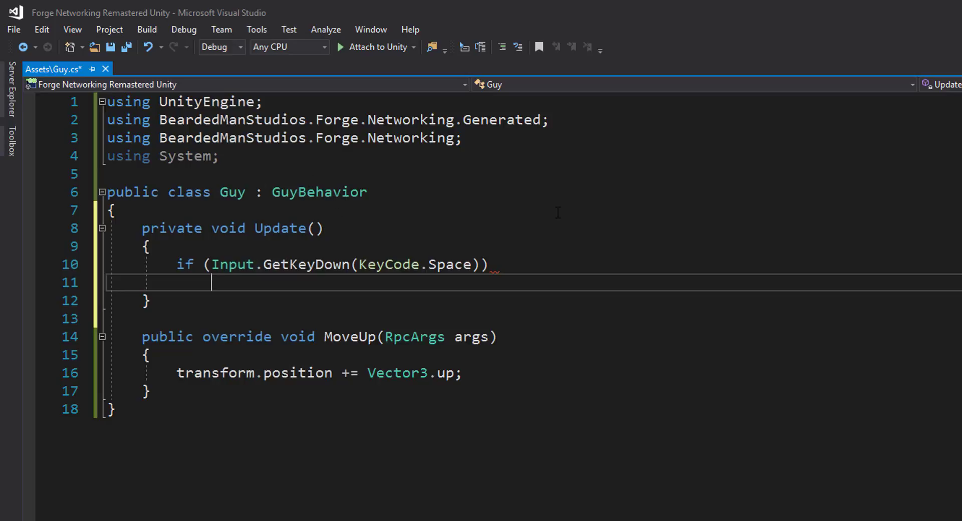
Send networkObject.SendRpc(RPC_MOVE_UP, Receivers.All) on space and save Guy.cs
{"action": "type", "text": "networkObject."}
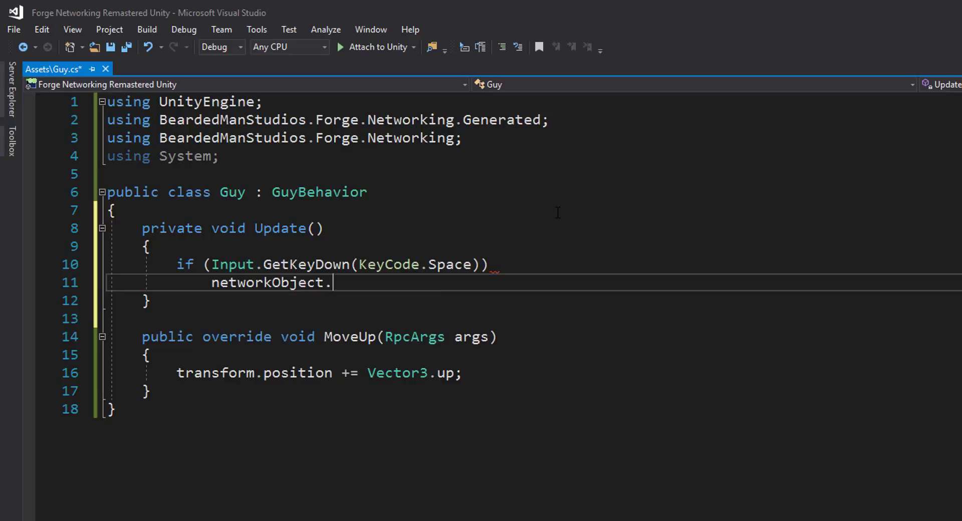
{"action": "type", "text": "sendrpc"}
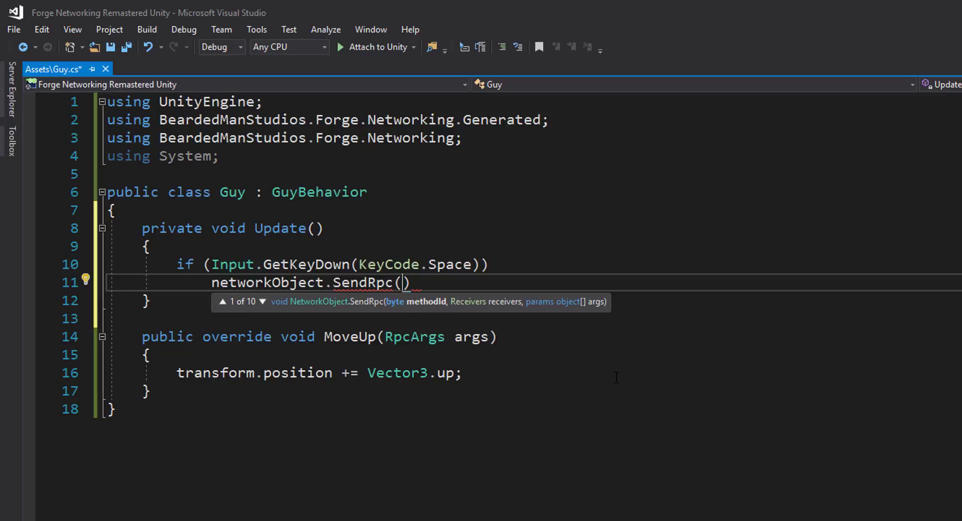
{"action": "type", "text": "RP"}
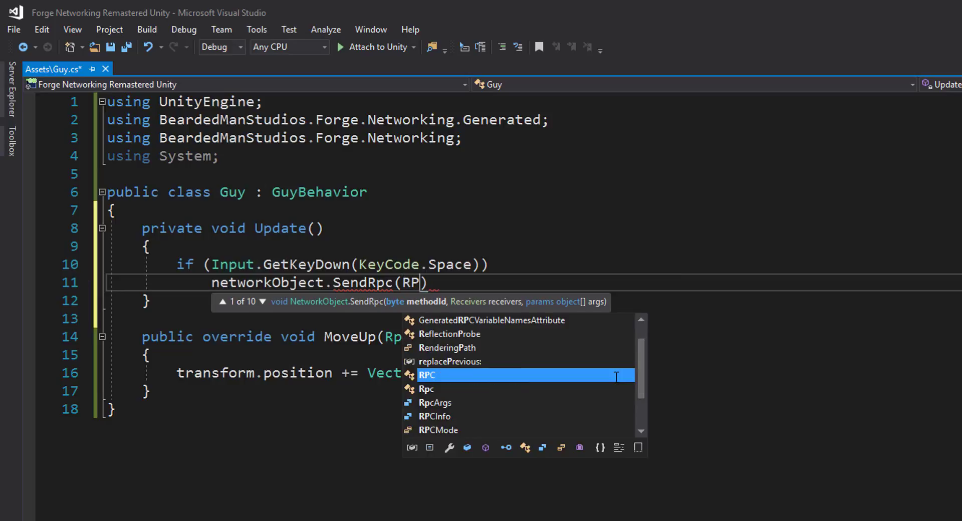
{"action": "type", "text": "_MOVE_UP"}
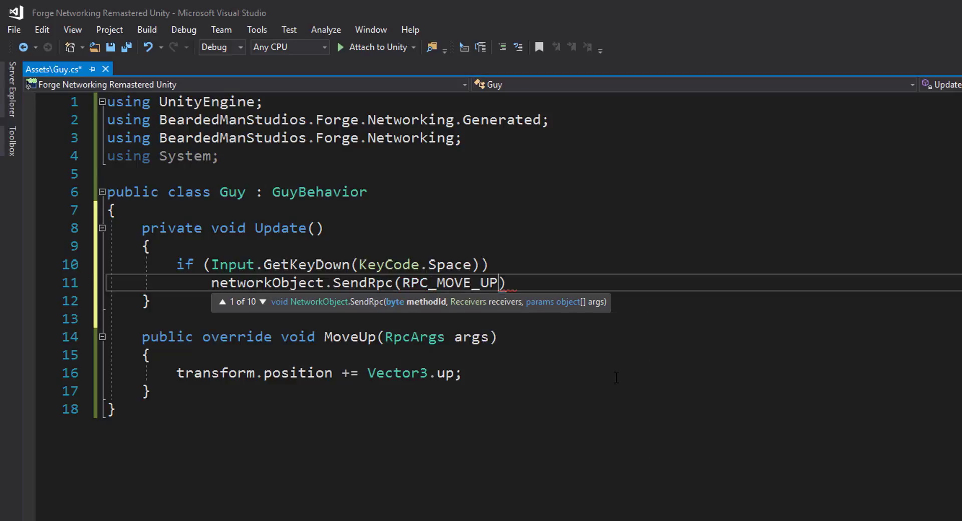
{"action": "type", "text": ","}
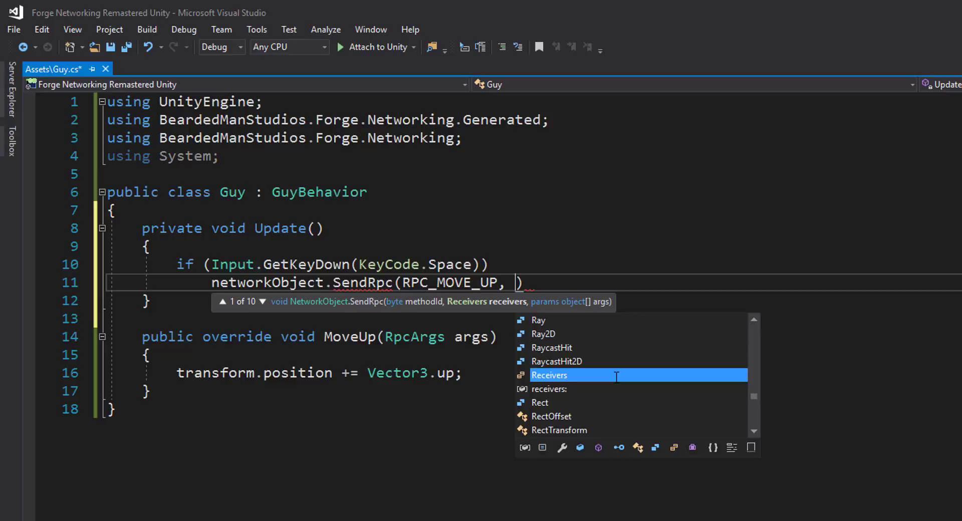
{"action": "type", "text": "Receivers.All"}
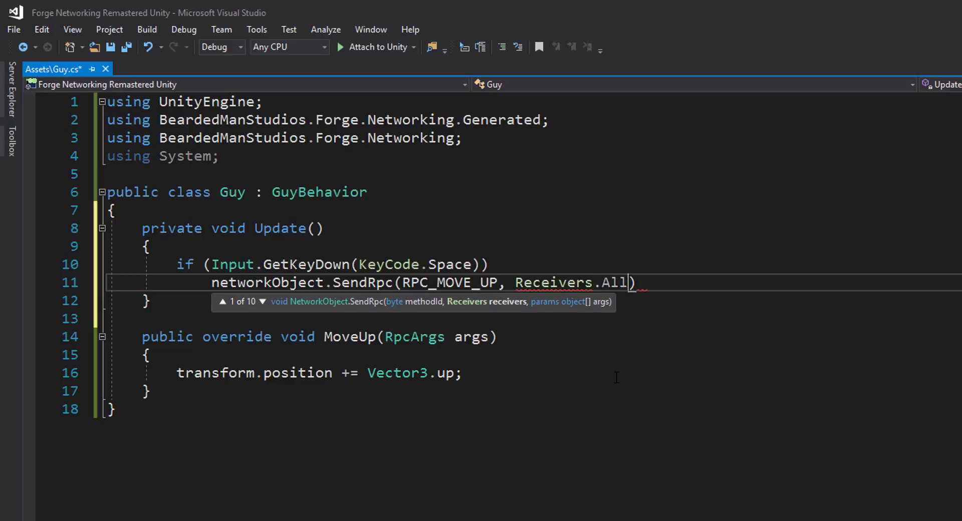
{"action": "double_click", "coordinate": [614, 282]}
{"action": "type", "text": ";"}
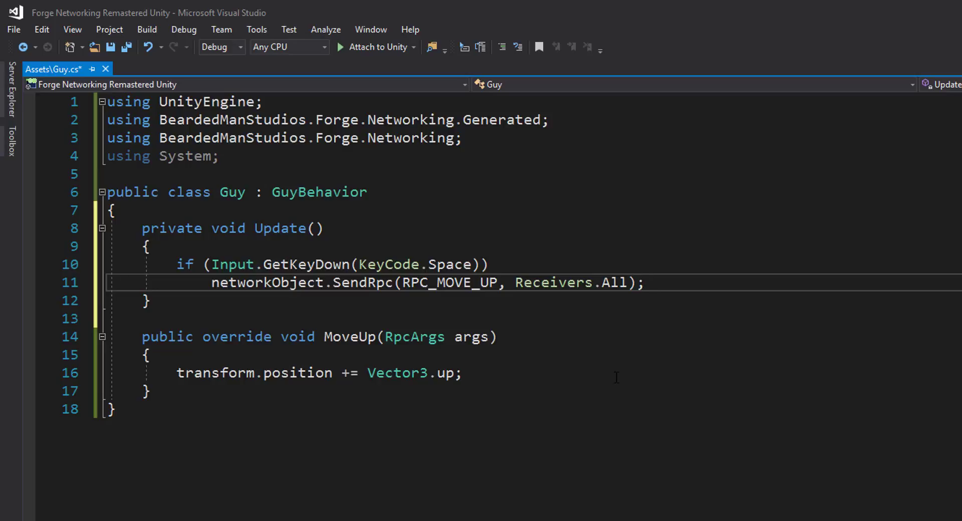
{"action": "key", "text": "ctrl+s"}
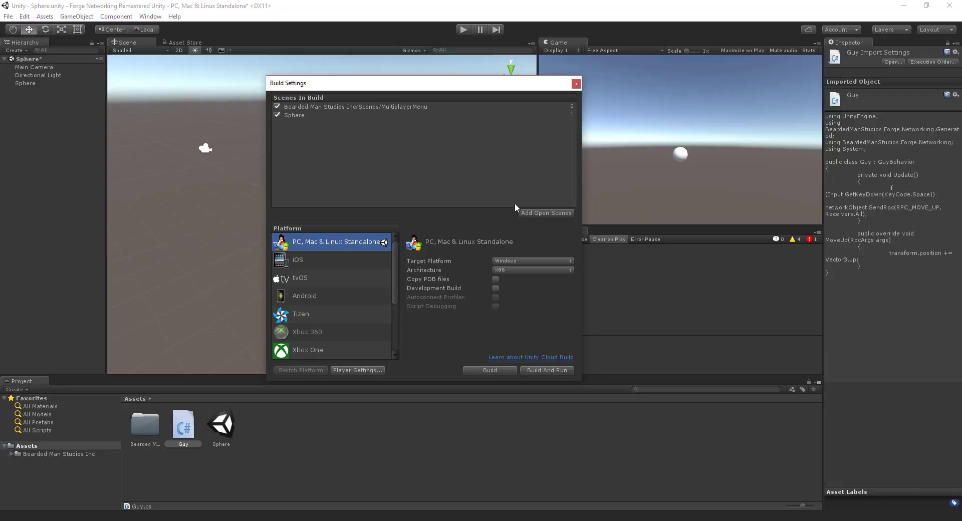
Leave Build Settings, switch to the MultiplayerMenu scene and save the Sphere scene changes
{"action": "left_click", "coordinate": [575, 83]}
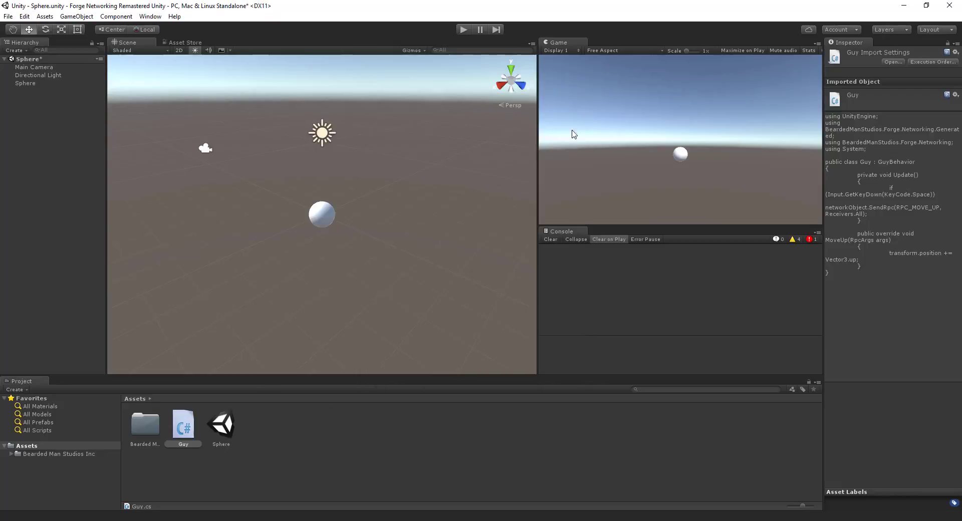
{"action": "type", "text": "mul"}
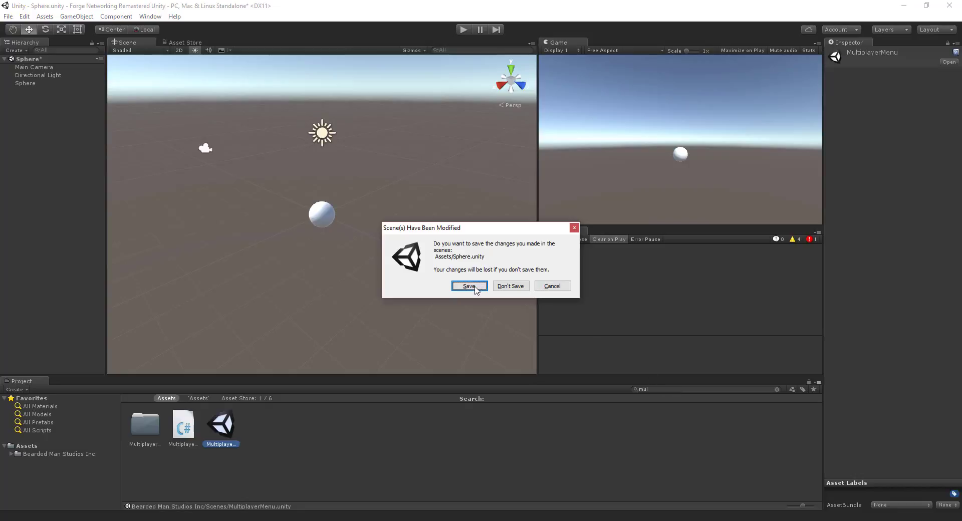
{"action": "left_click", "coordinate": [469, 285]}
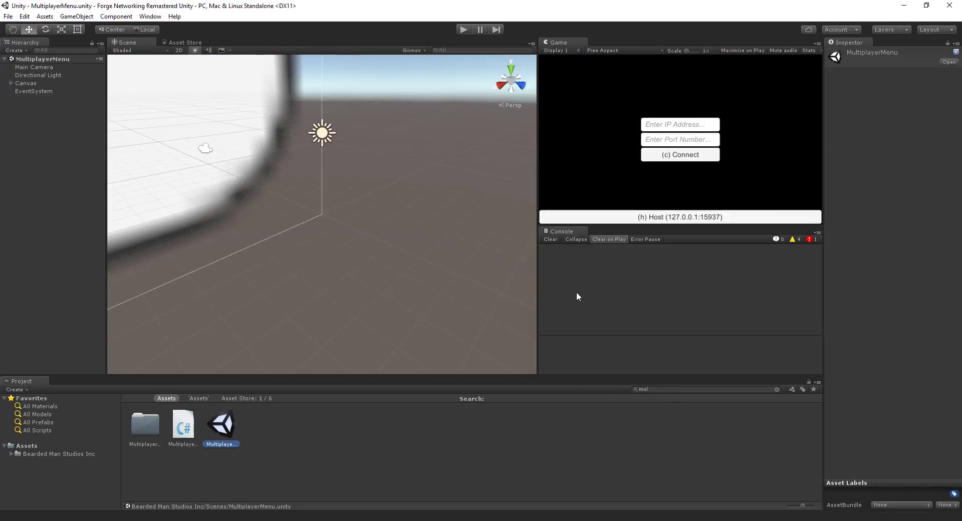
Launch the built standalone game and start it with address 127.0.0.1, port 15937
{"action": "left_click", "coordinate": [463, 29]}
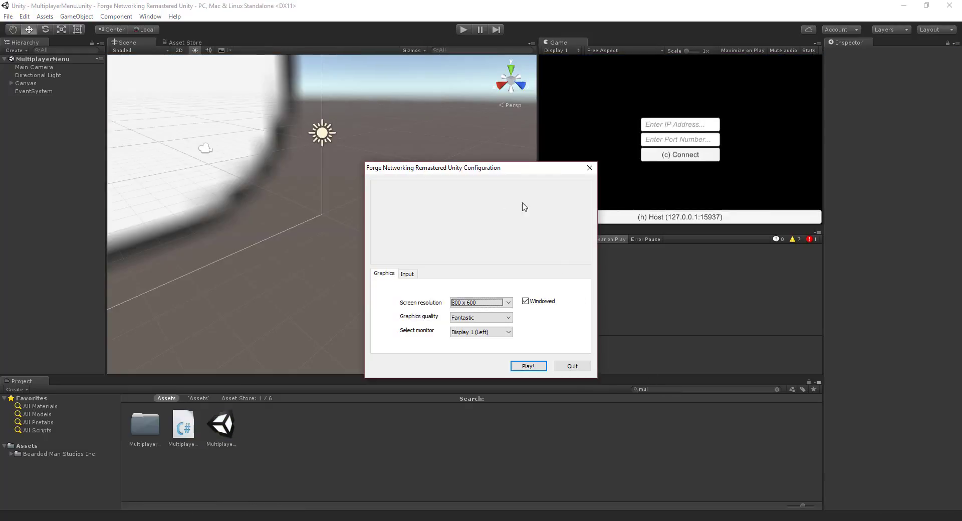
{"action": "left_click", "coordinate": [527, 366]}
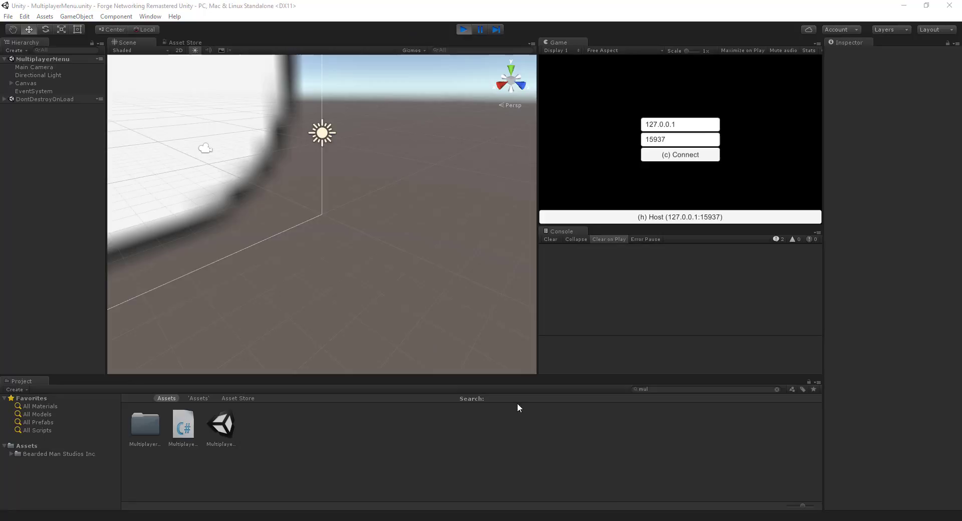
{"action": "mouse_move", "coordinate": [549, 412]}
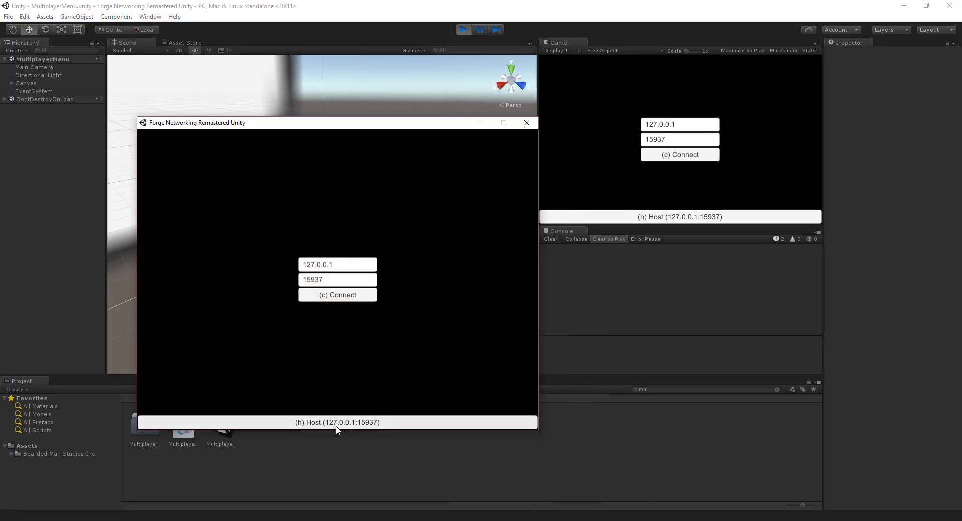
Host from the built game so editor and build connect and the sphere rises, then end editor play mode
{"action": "left_click", "coordinate": [336, 422]}
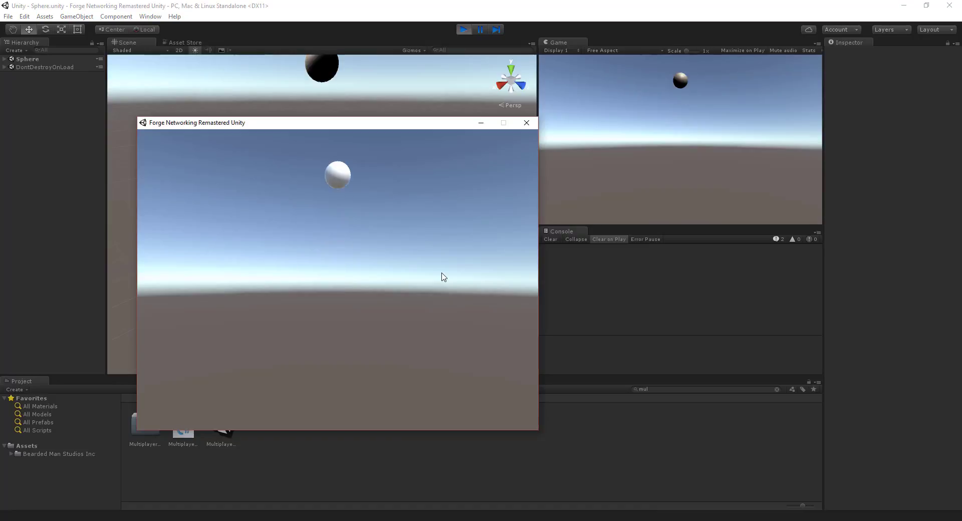
{"action": "left_click", "coordinate": [464, 29]}
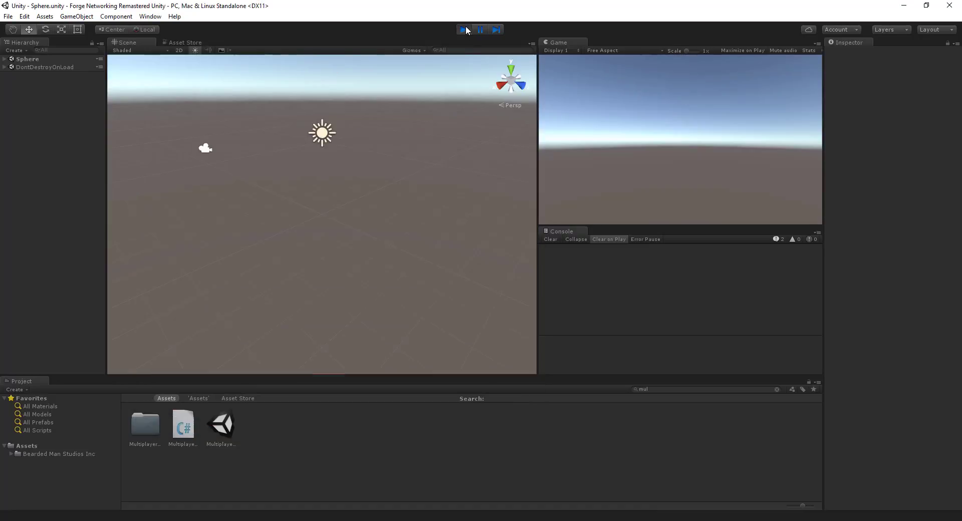
{"action": "left_click", "coordinate": [464, 29]}
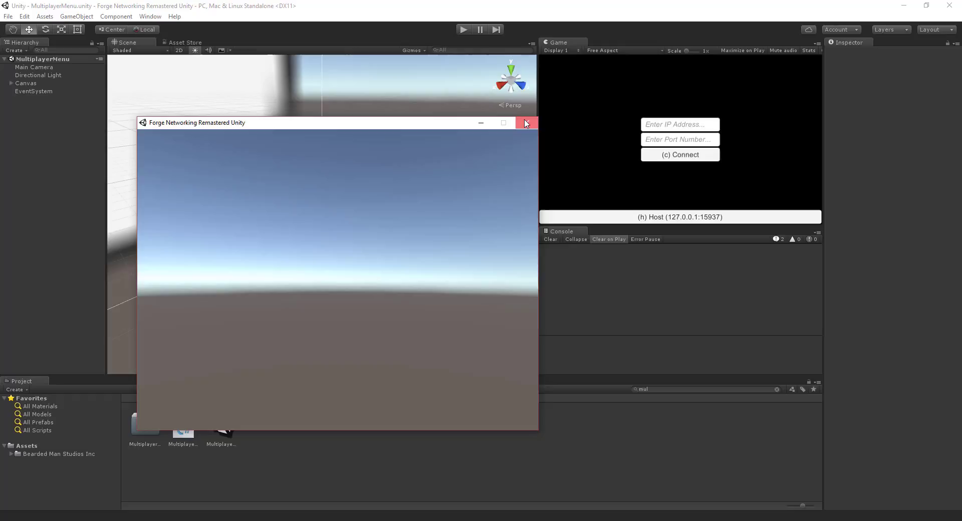
Close the built game window and relaunch the executable to its connect menu
{"action": "left_click", "coordinate": [524, 123]}
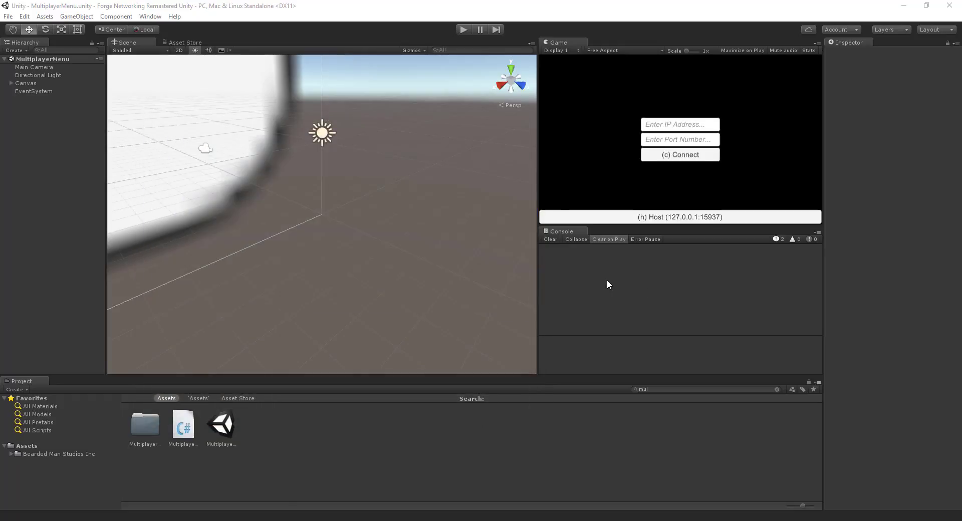
{"action": "mouse_move", "coordinate": [581, 310]}
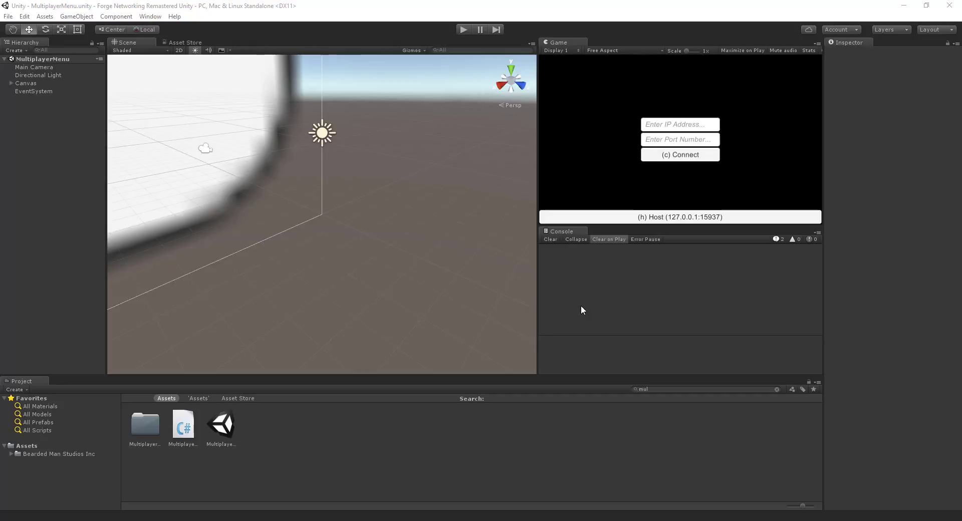
{"action": "left_click", "coordinate": [464, 29]}
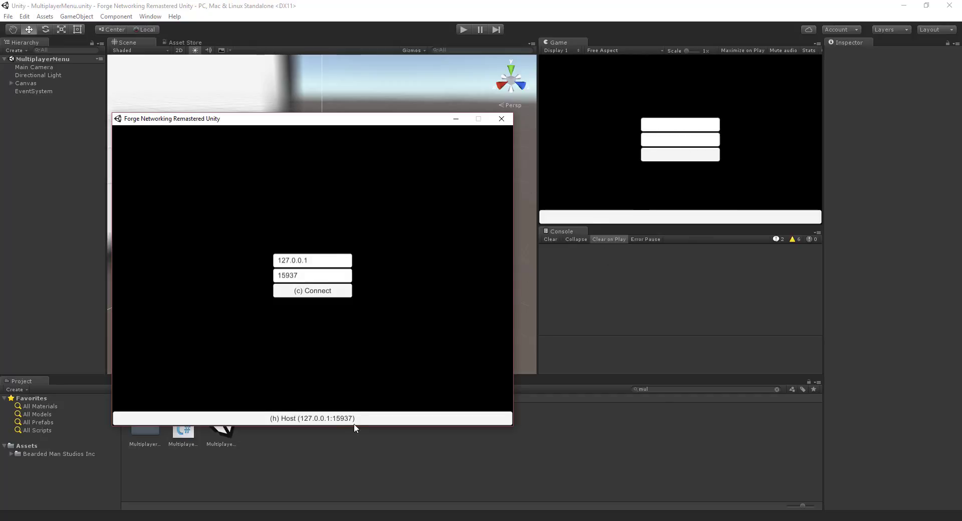